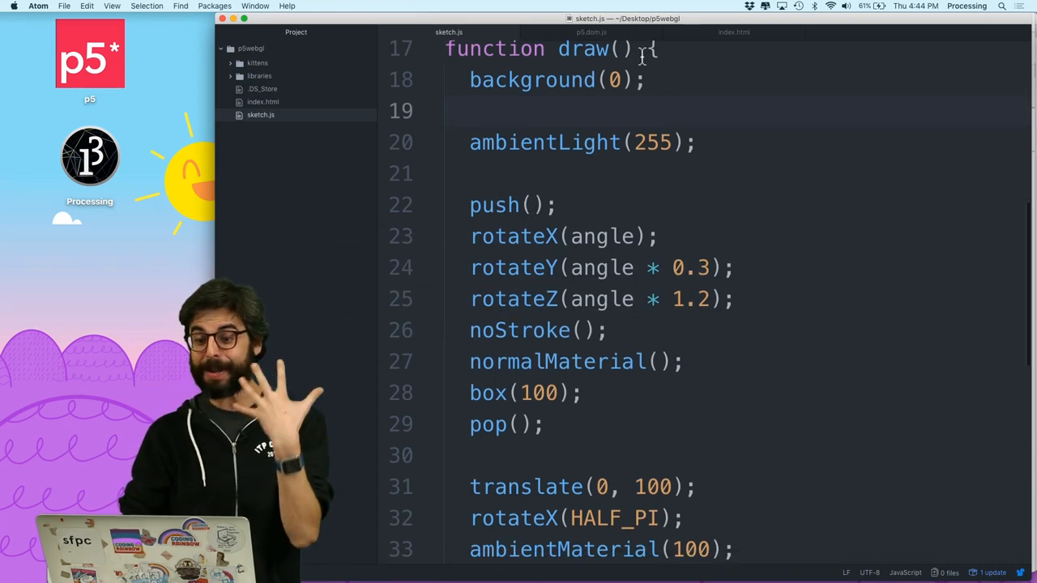
Add translate(0, 0, mouseX); at the top of draw and check the sketch in Chrome.
{"action": "type", "text": "translate("}
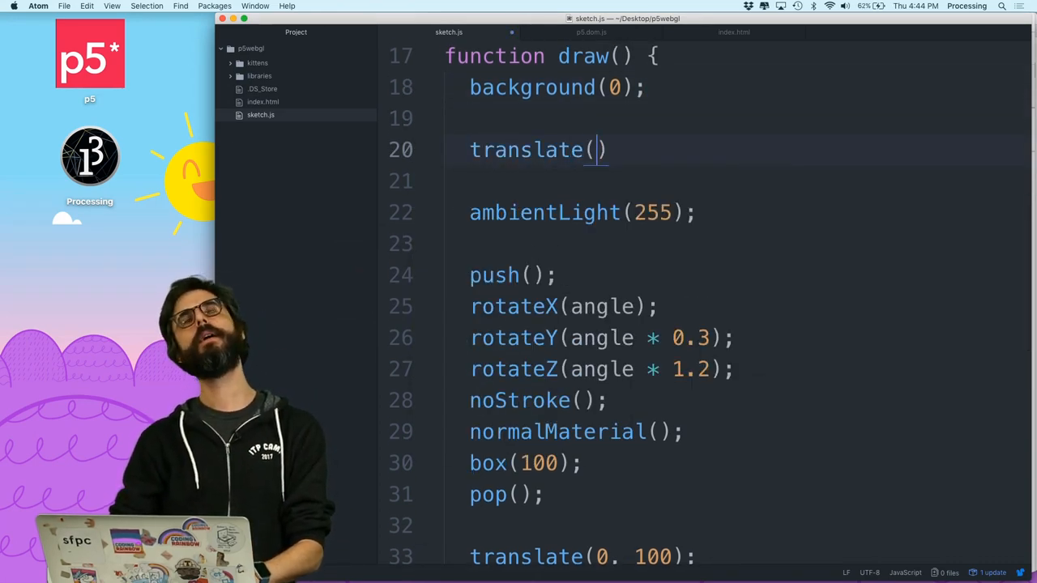
{"action": "type", "text": "0, 0, mouseX"}
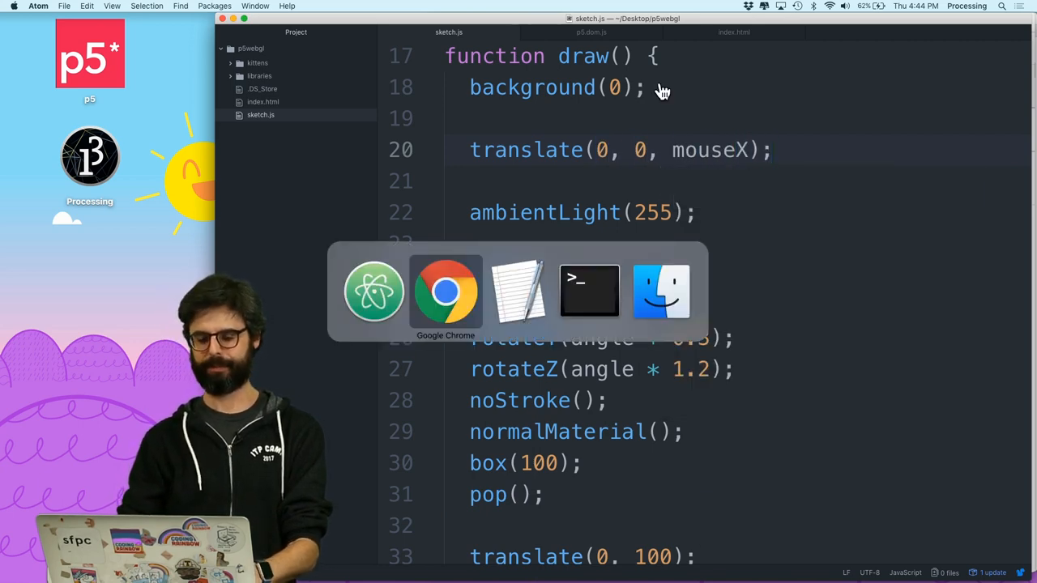
{"action": "left_click", "coordinate": [444, 292]}
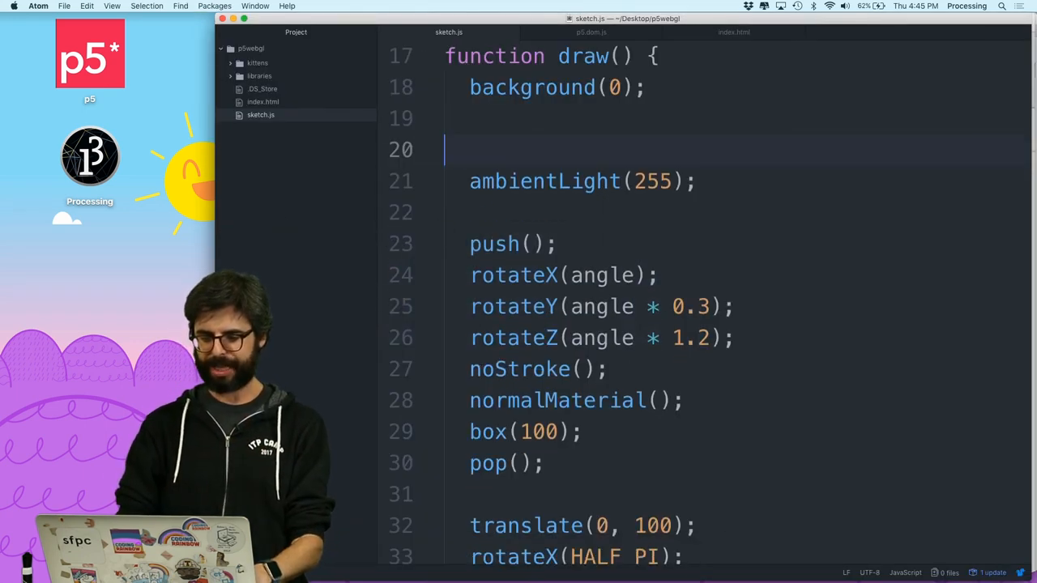
Write camera(0, 0, 0, 0, 0, 0, 0, 1, 0); as the first line of draw().
{"action": "type", "text": "camera"}
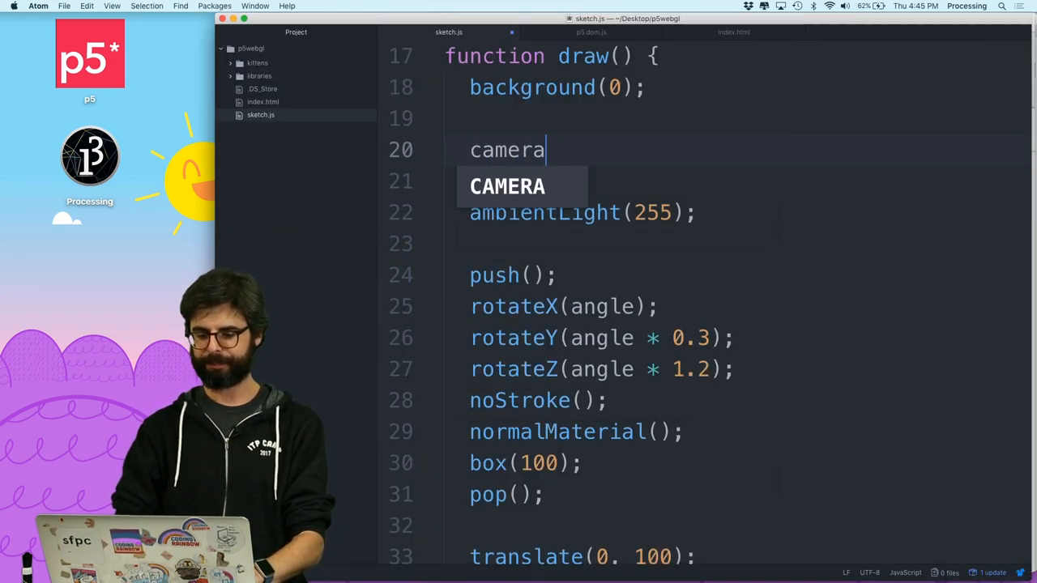
{"action": "type", "text": "()"}
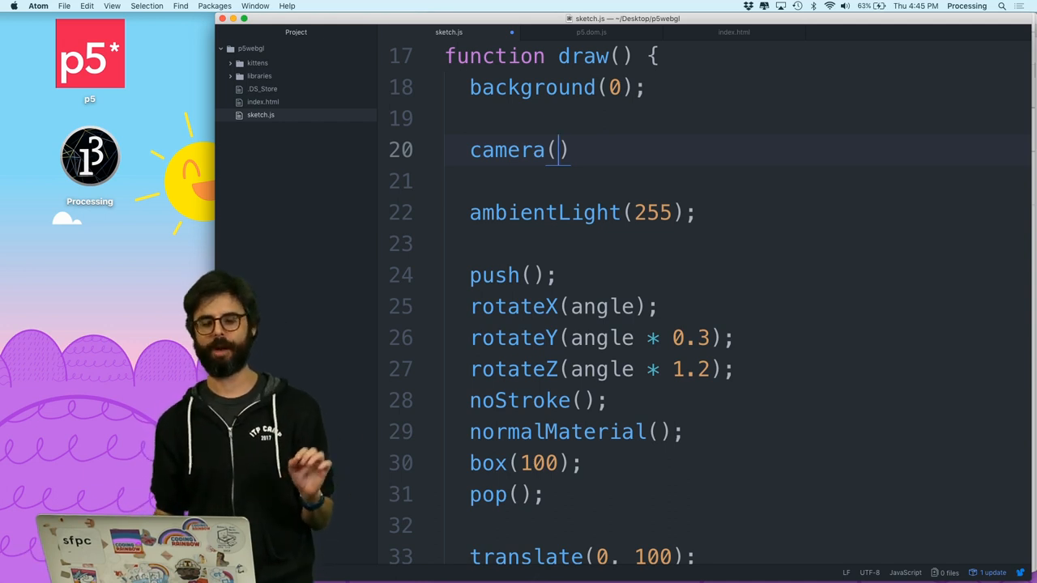
{"action": "type", "text": "0, 0,"}
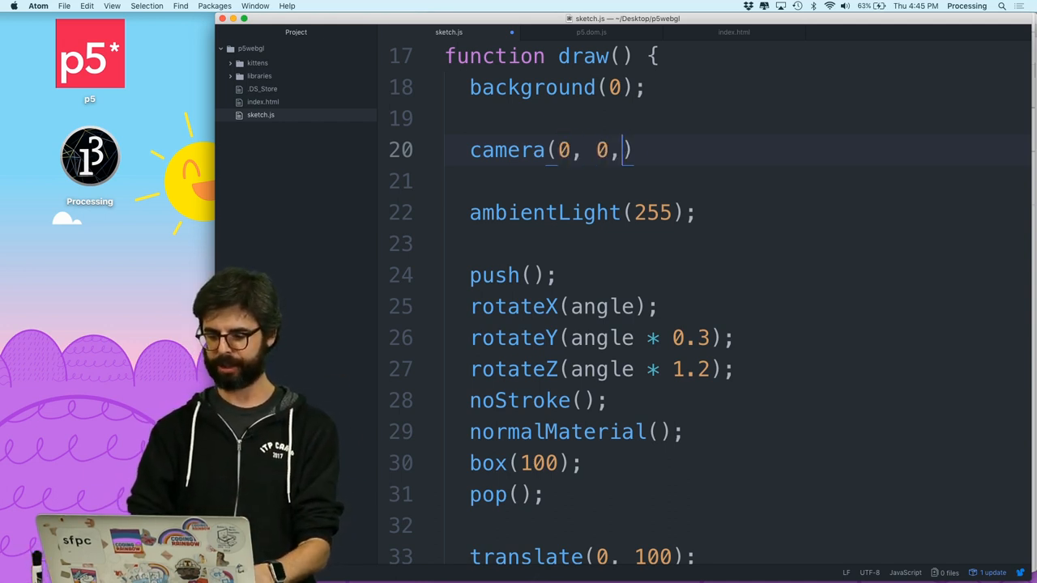
{"action": "type", "text": "0,"}
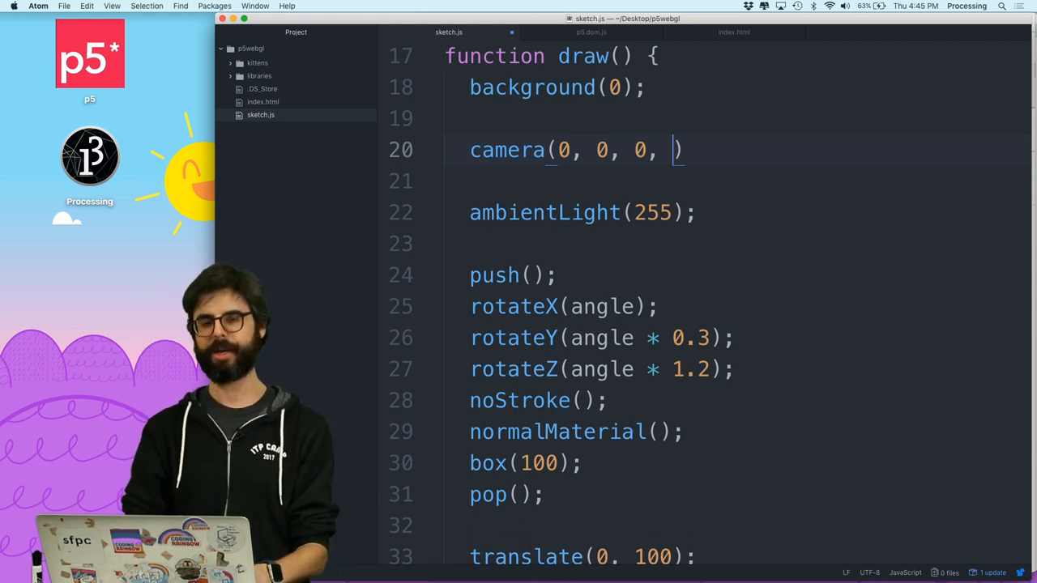
{"action": "type", "text": "0, 0, 0,"}
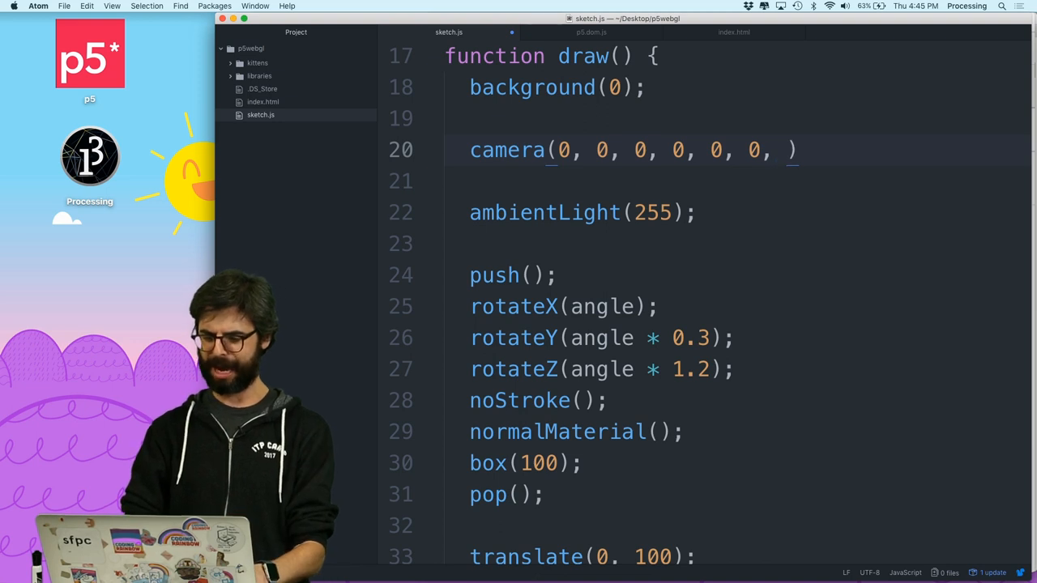
{"action": "type", "text": "0,"}
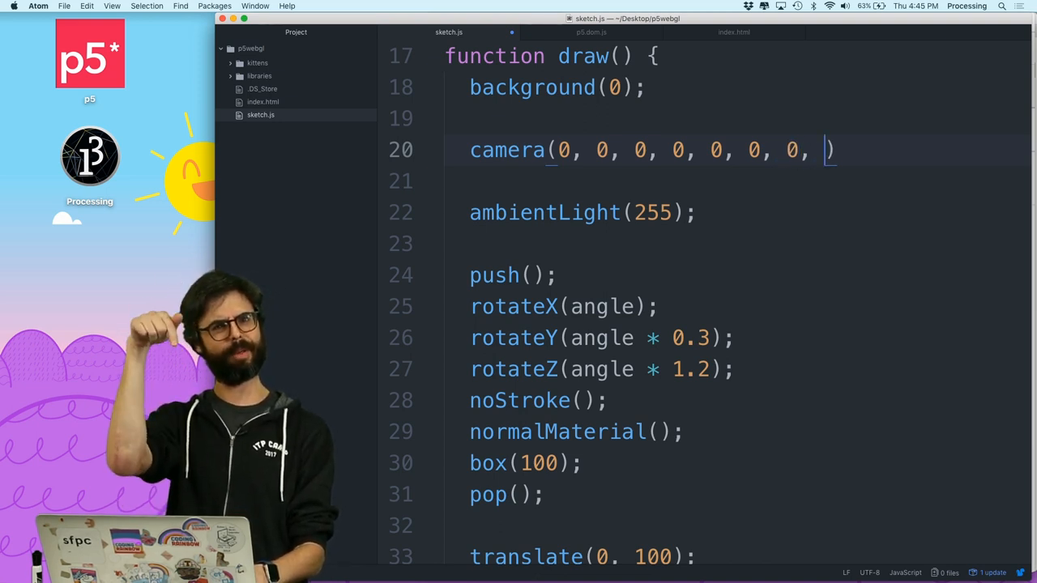
{"action": "type", "text": "1, 0"}
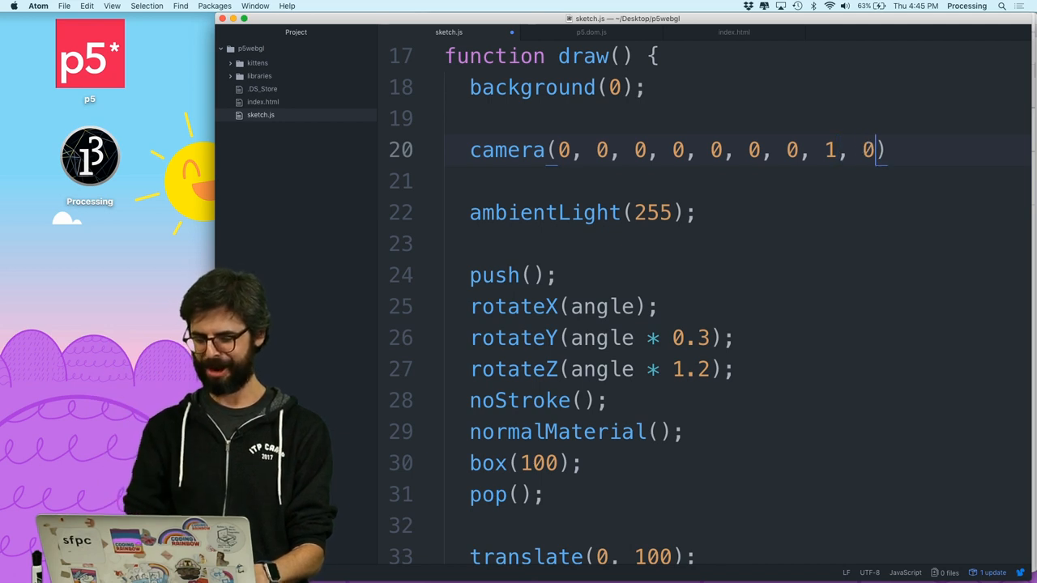
{"action": "type", "text": ";"}
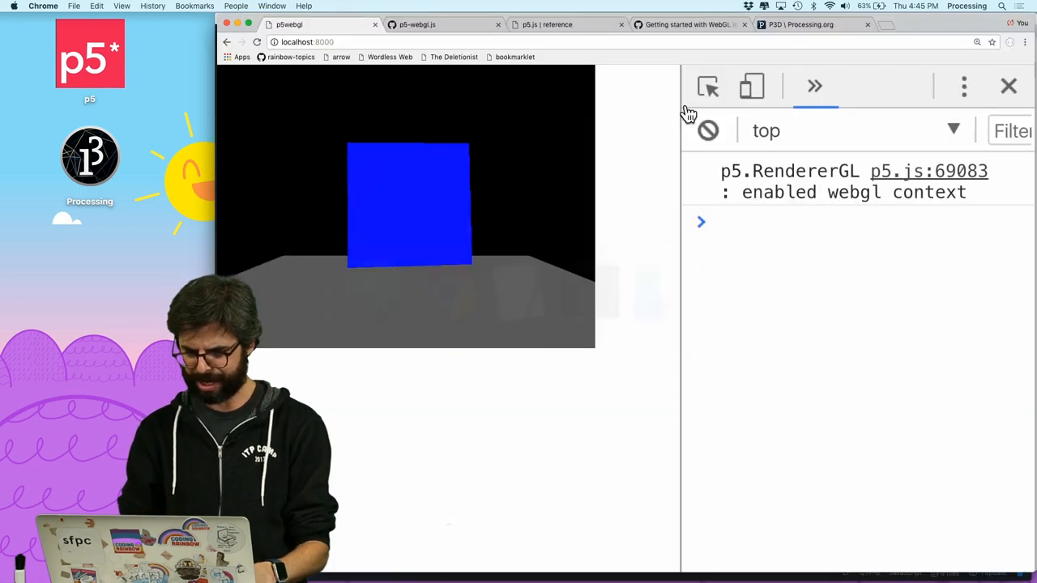
Switch to Chrome to view the sketch: blue box over a gray floor with console open.
{"action": "left_click", "coordinate": [802, 24]}
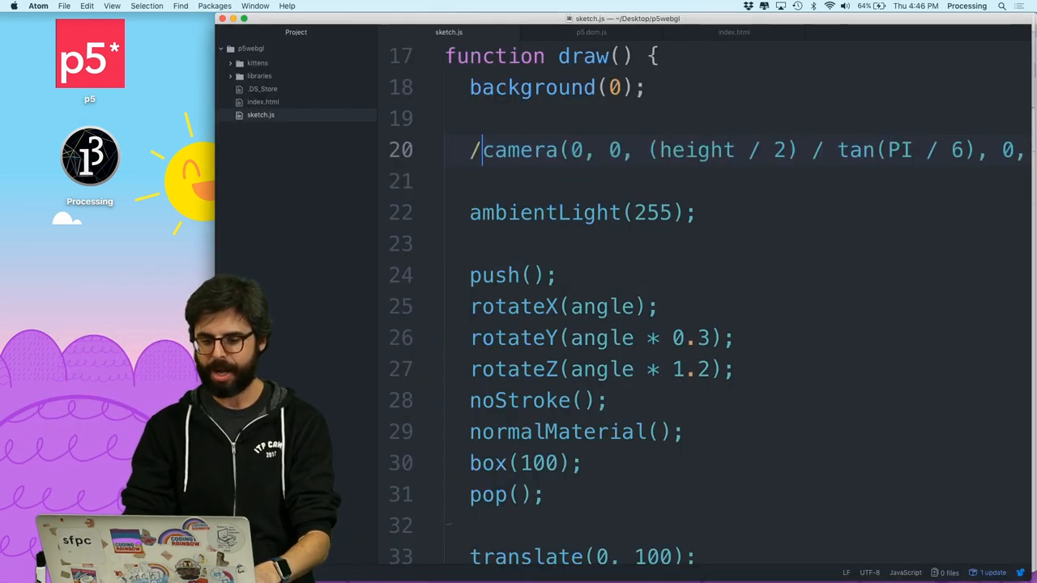
Remove the stray slash before camera() and scroll back to review its arguments.
{"action": "key", "text": "Backspace"}
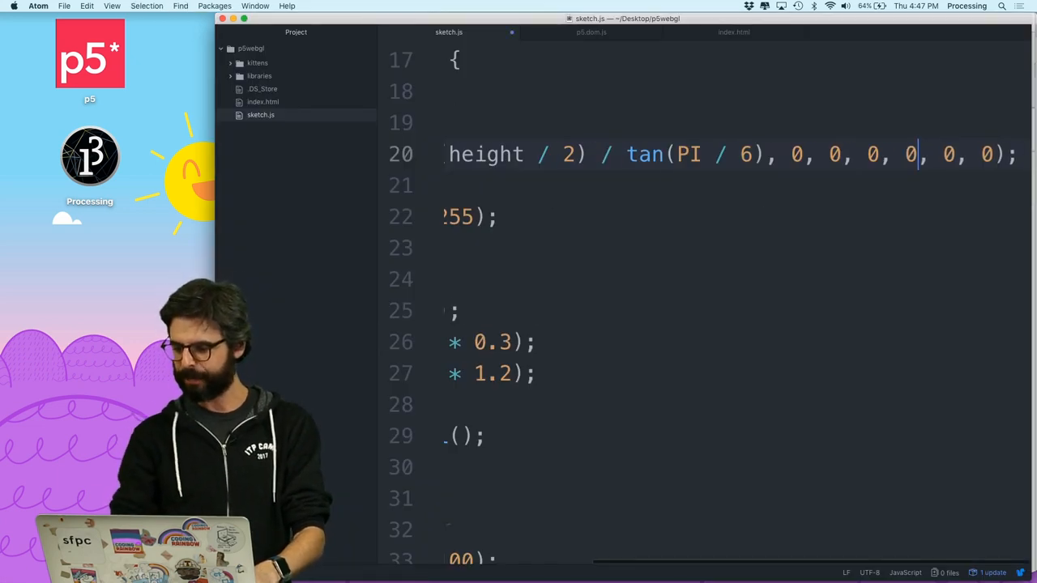
{"action": "scroll", "scroll_direction": "left", "scroll_amount": 3}
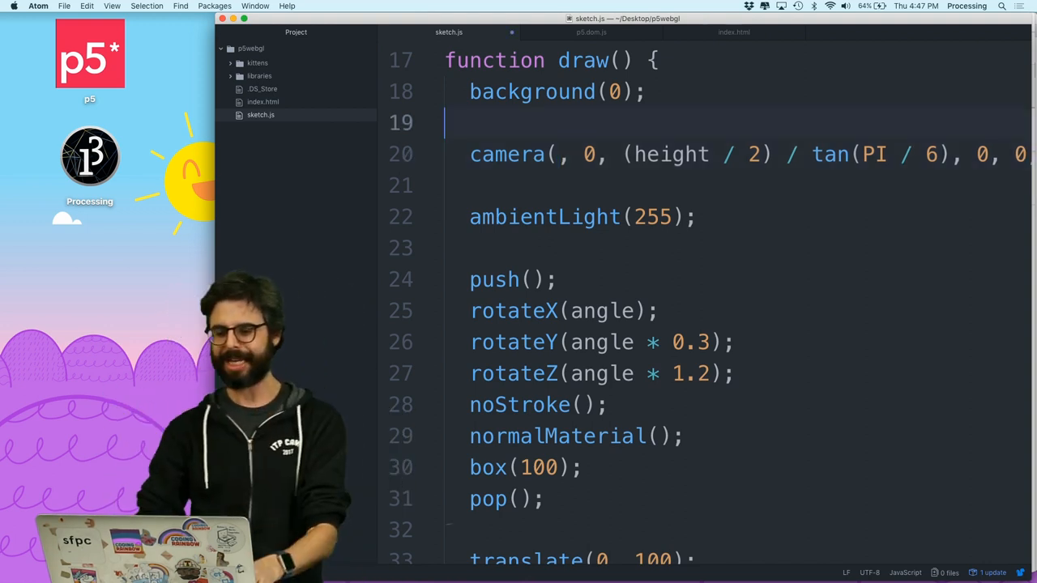
Define let camX = map(mouseX, 0, width, -200, 200) and pass camX as camera's x position.
{"action": "type", "text": "let x = map("}
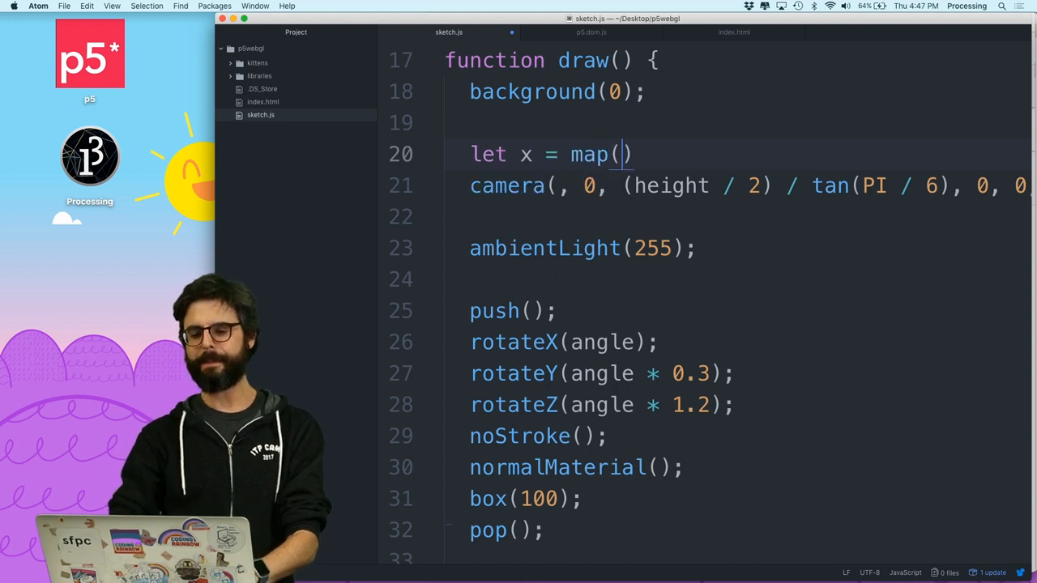
{"action": "type", "text": "mouseX, 0,"}
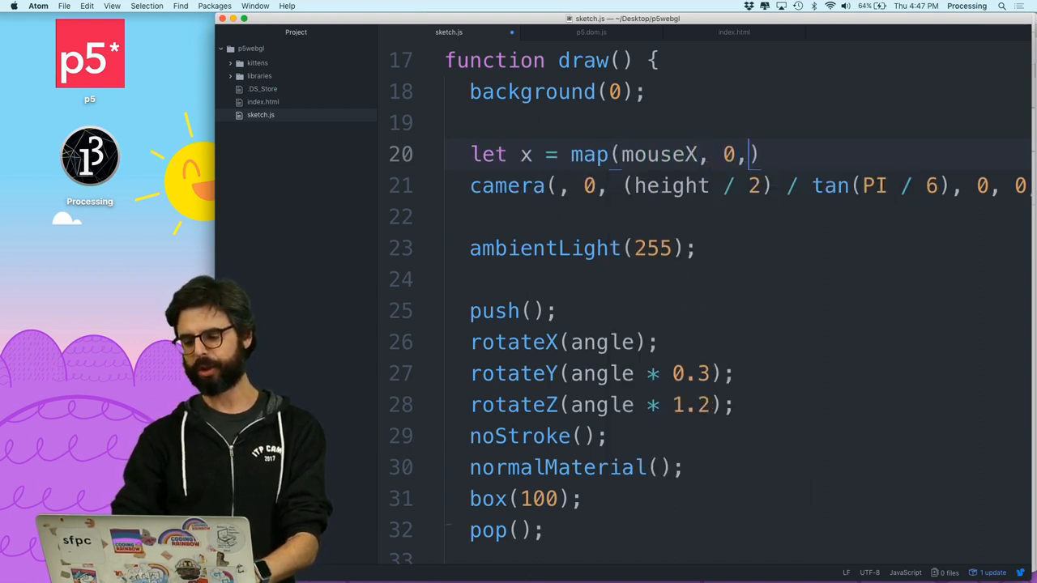
{"action": "type", "text": "width,"}
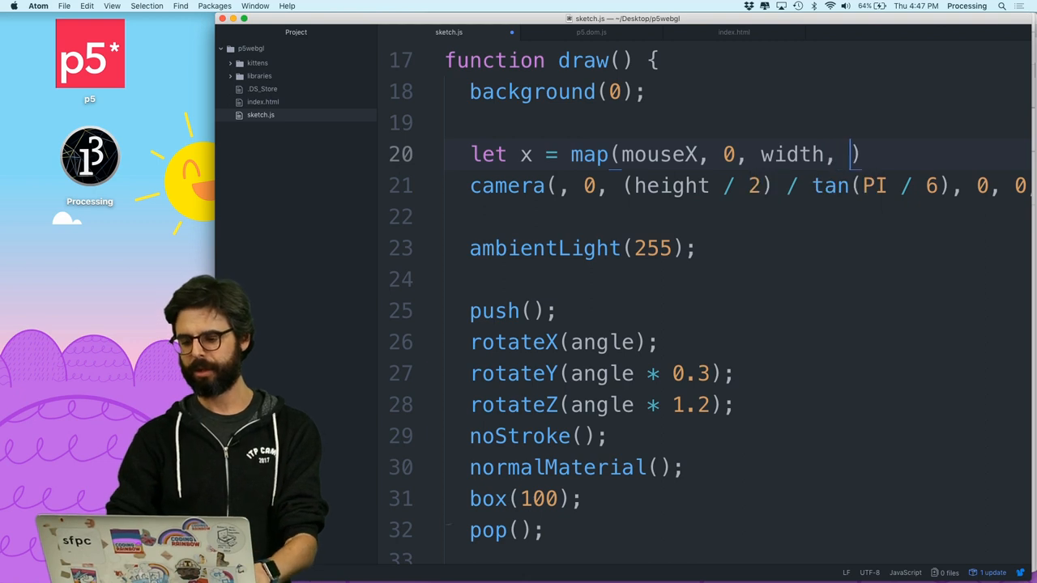
{"action": "type", "text": "-200, 0"}
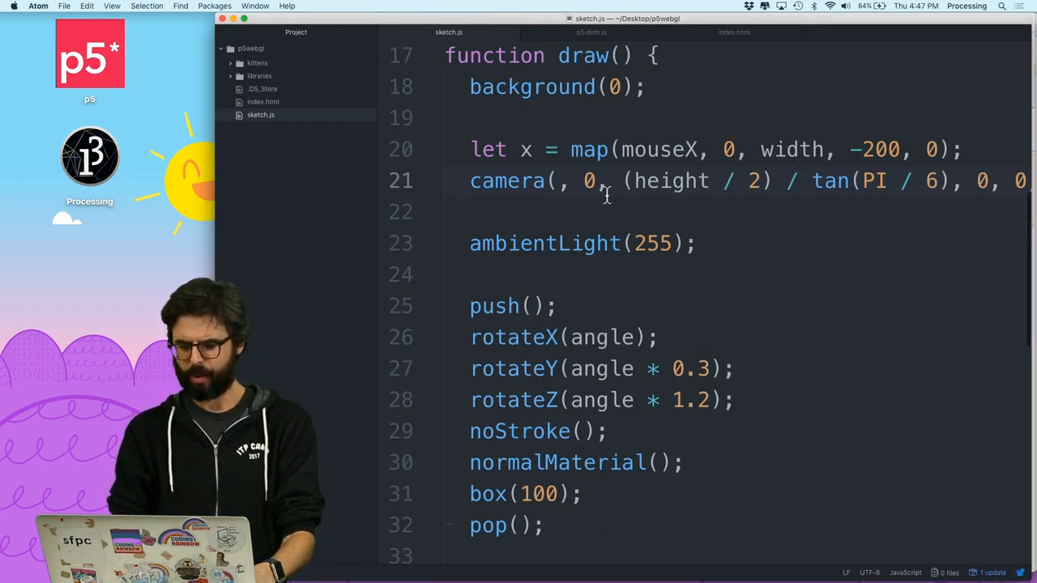
{"action": "type", "text": "x"}
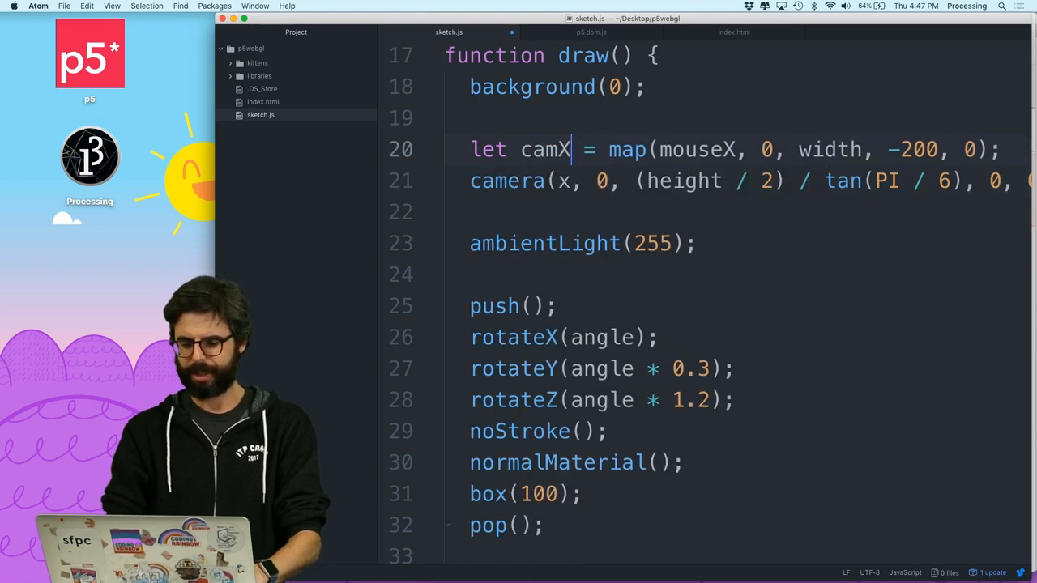
{"action": "type", "text": "camX"}
{"action": "type", "text": "20"}
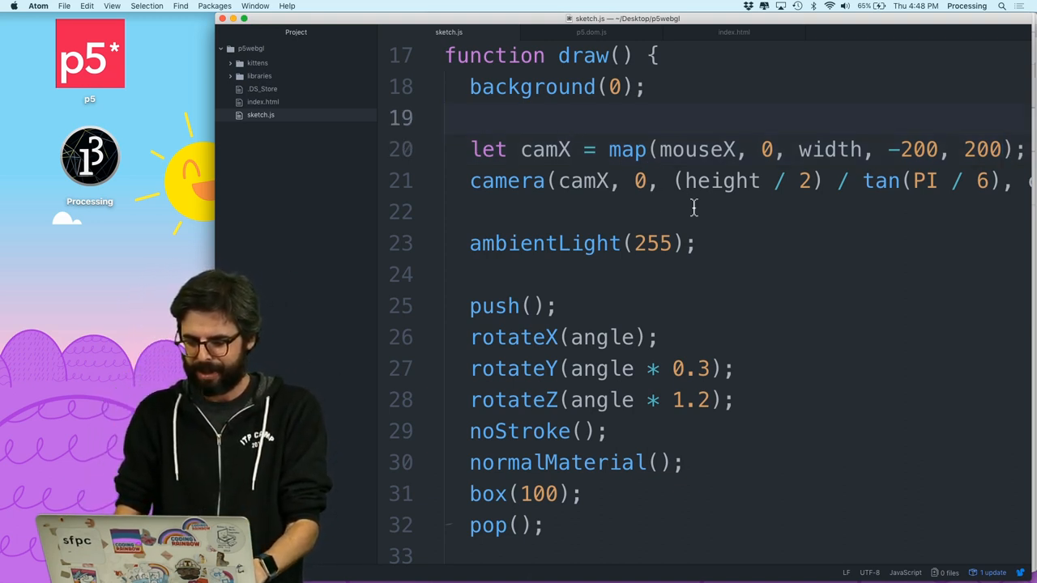
Set camX to random(-5, 5), add camY and camZ likewise, and feed camZ into camera().
{"action": "scroll", "scroll_direction": "right", "scroll_amount": 3}
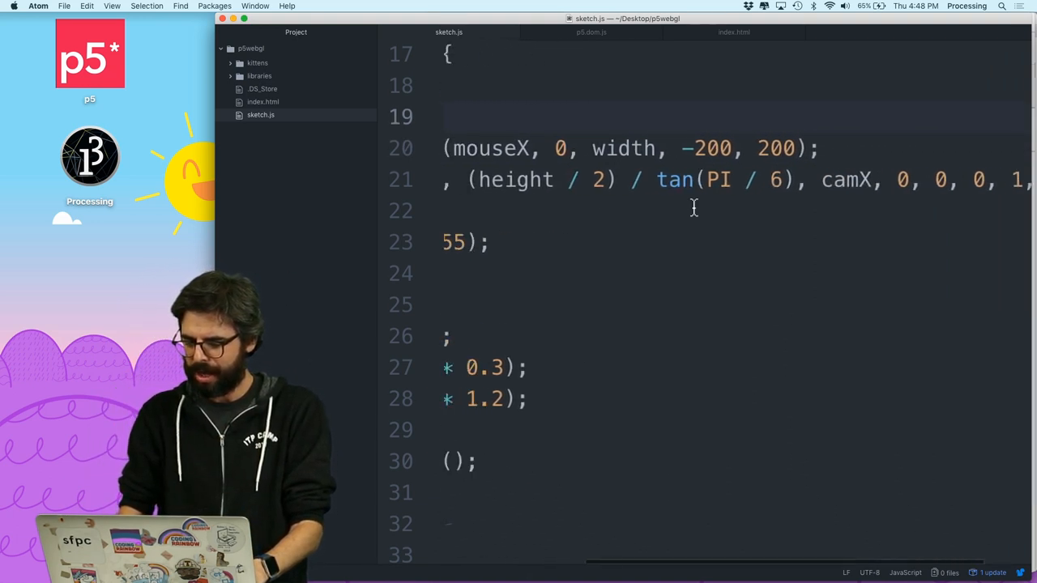
{"action": "scroll", "scroll_direction": "left", "scroll_amount": 3}
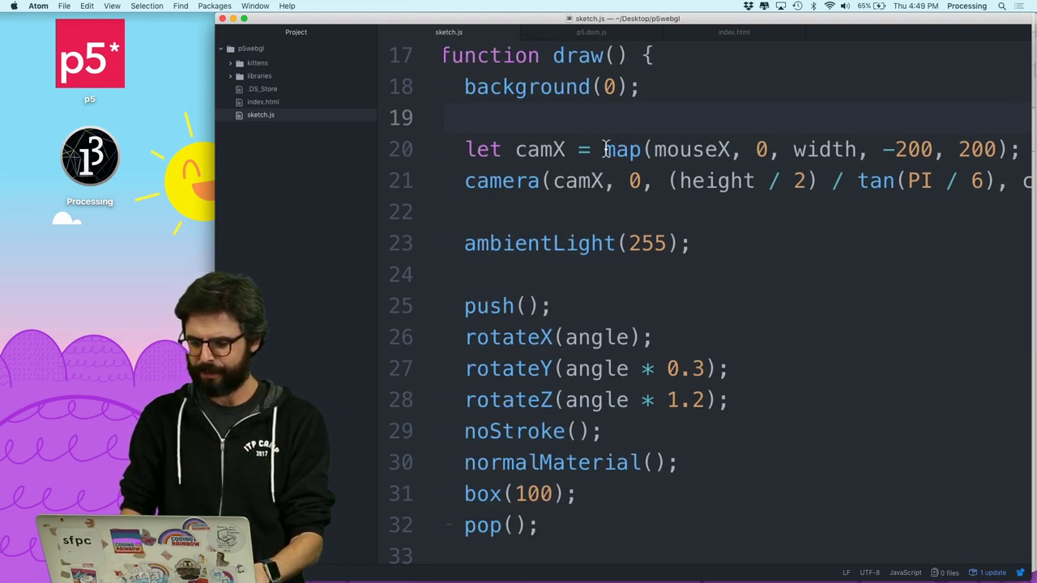
{"action": "type", "text": "random(-5, );"}
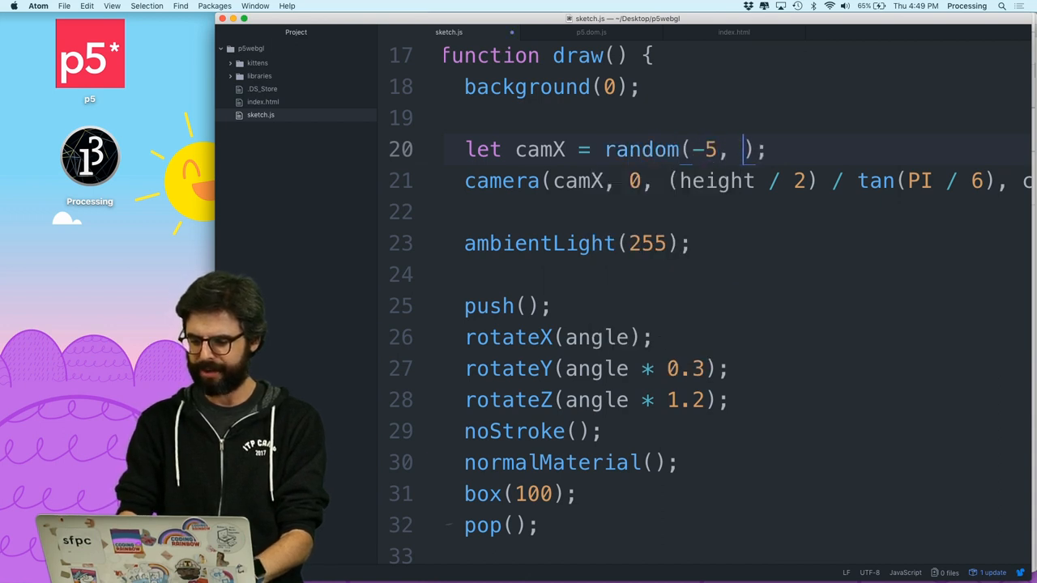
{"action": "type", "text": "5"}
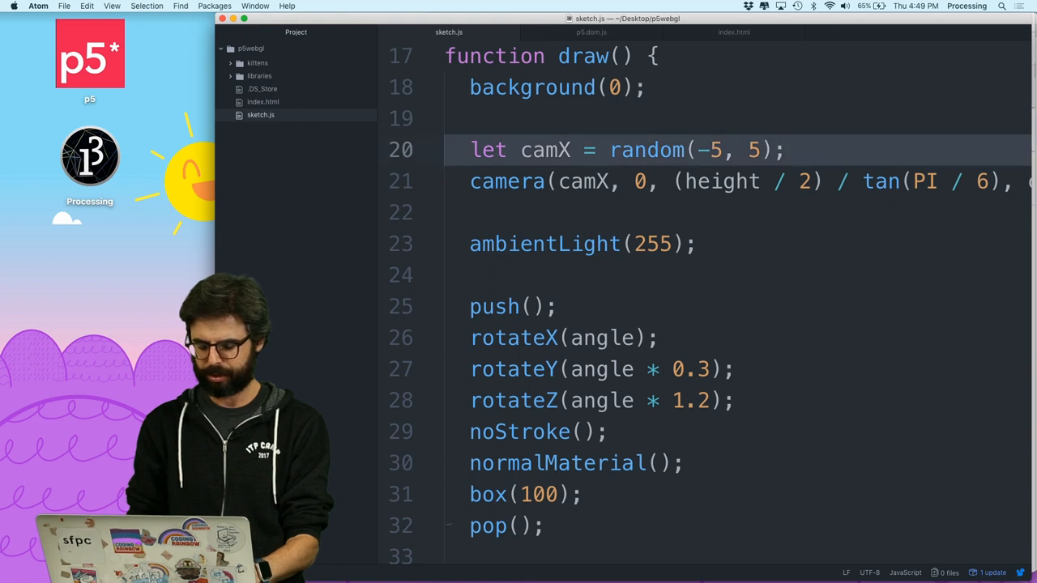
{"action": "type", "text": "let camX = random(-5, 5);"}
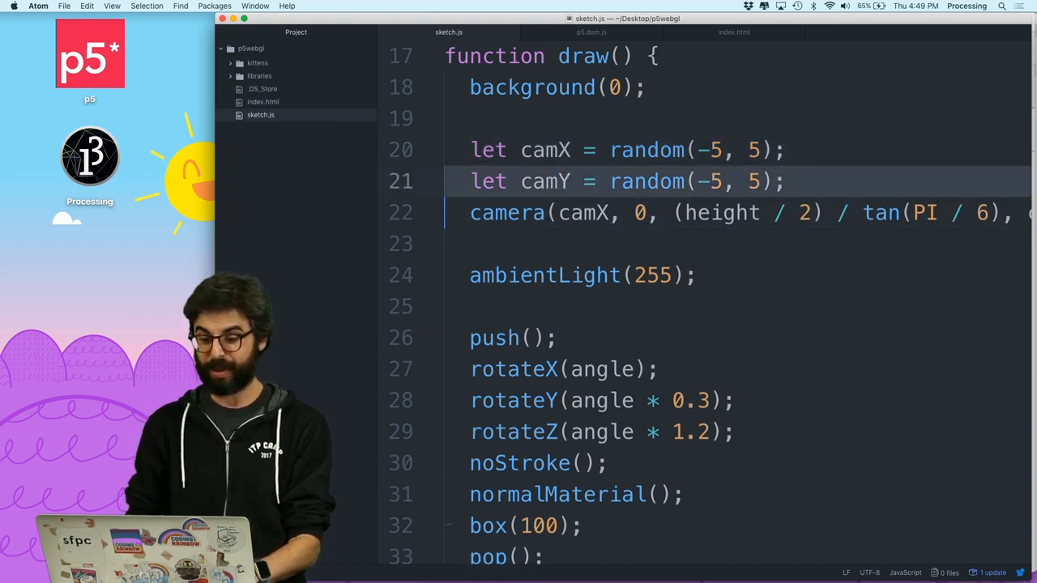
{"action": "type", "text": "let camZ = random(-5, 5);"}
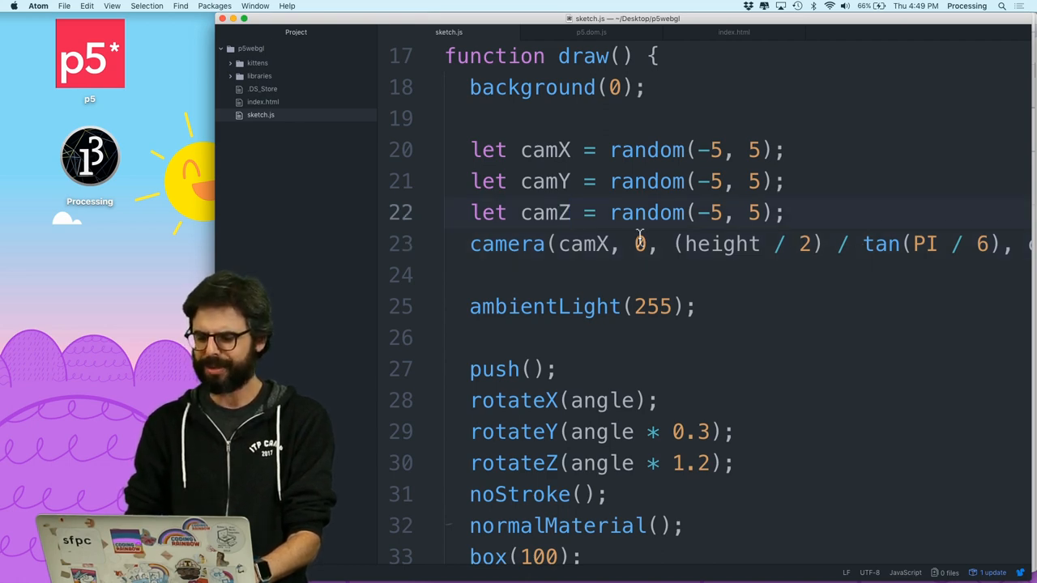
{"action": "type", "text": "camz"}
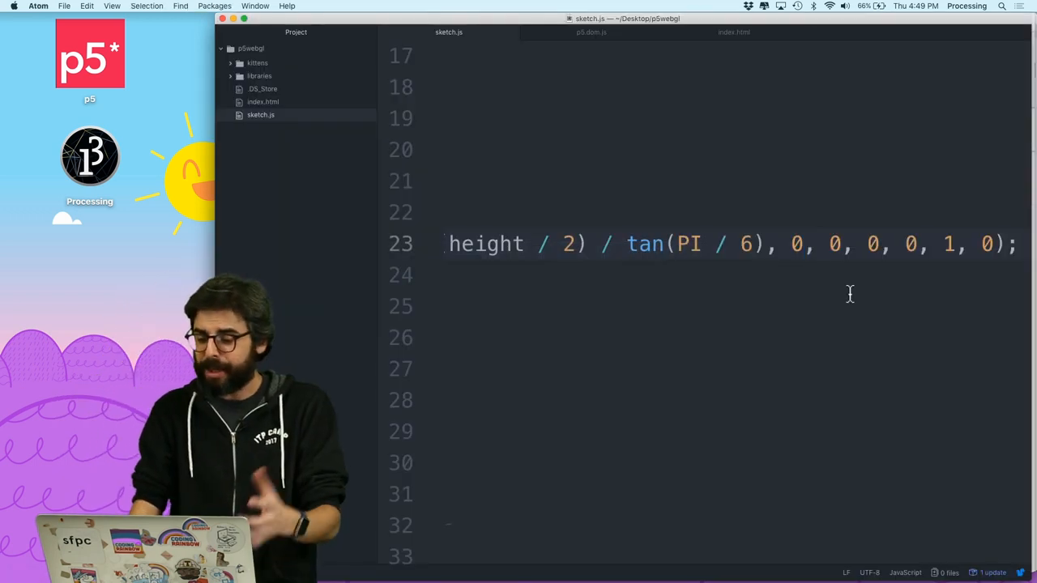
Pass camY as the camera's y position argument.
{"action": "type", "text": "camY, camZ + (height / 2) /"}
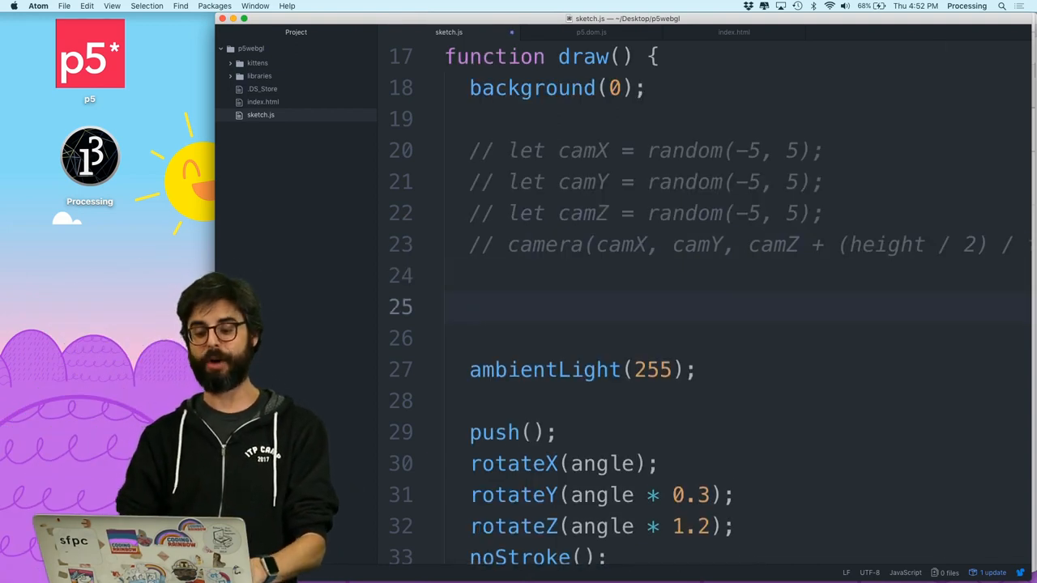
Start a perspective line, then select the fov/cameraZ/perspective example on the Processing P3D page.
{"action": "type", "text": "perspect"}
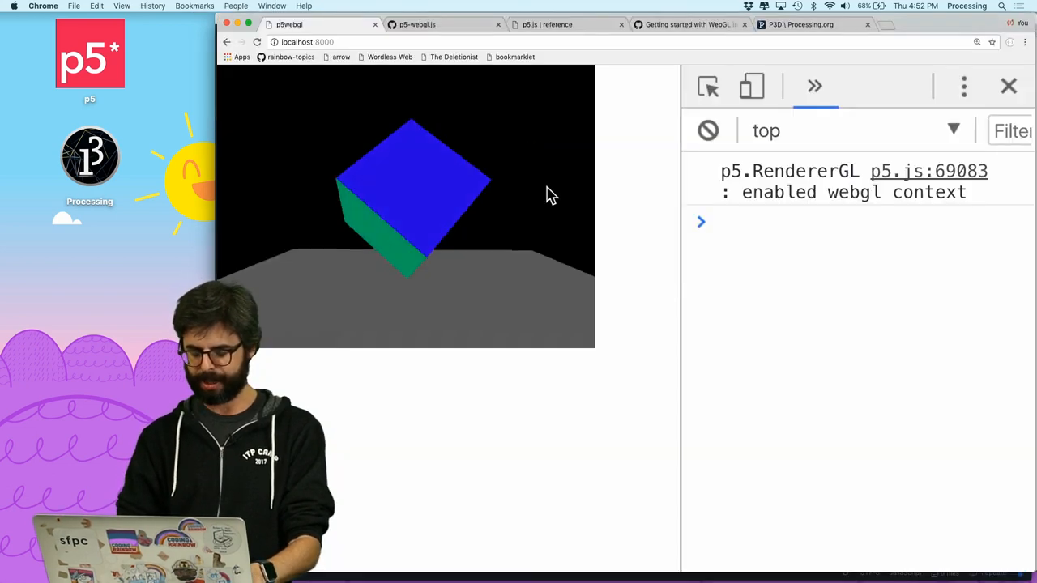
{"action": "left_click", "coordinate": [802, 25]}
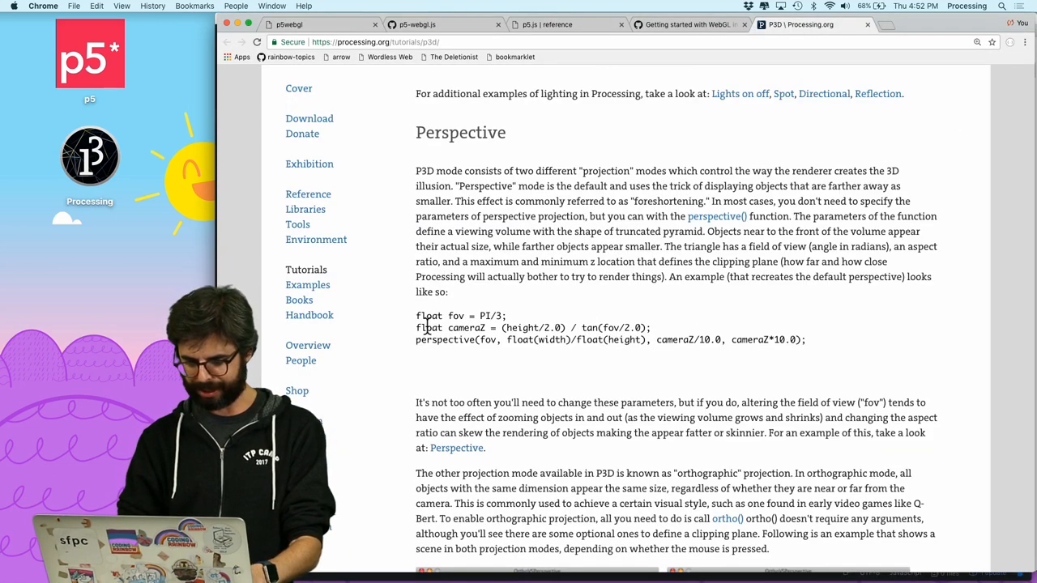
{"action": "left_click_drag", "start_coordinate": [415, 402], "coordinate": [769, 549]}
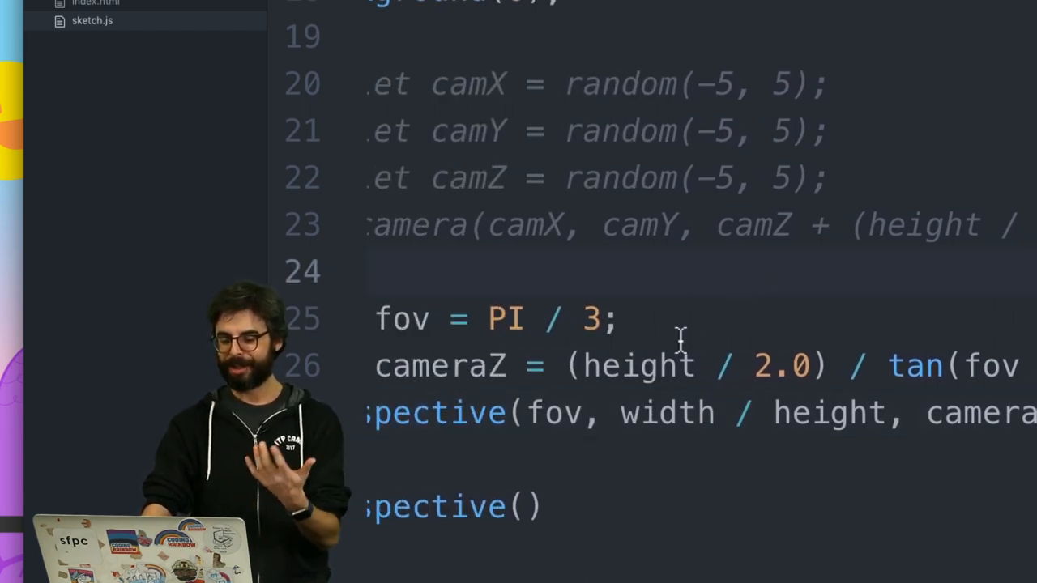
Scroll right to check the pasted perspective() aspect and clipping arguments.
{"action": "scroll", "scroll_direction": "right", "scroll_amount": 3}
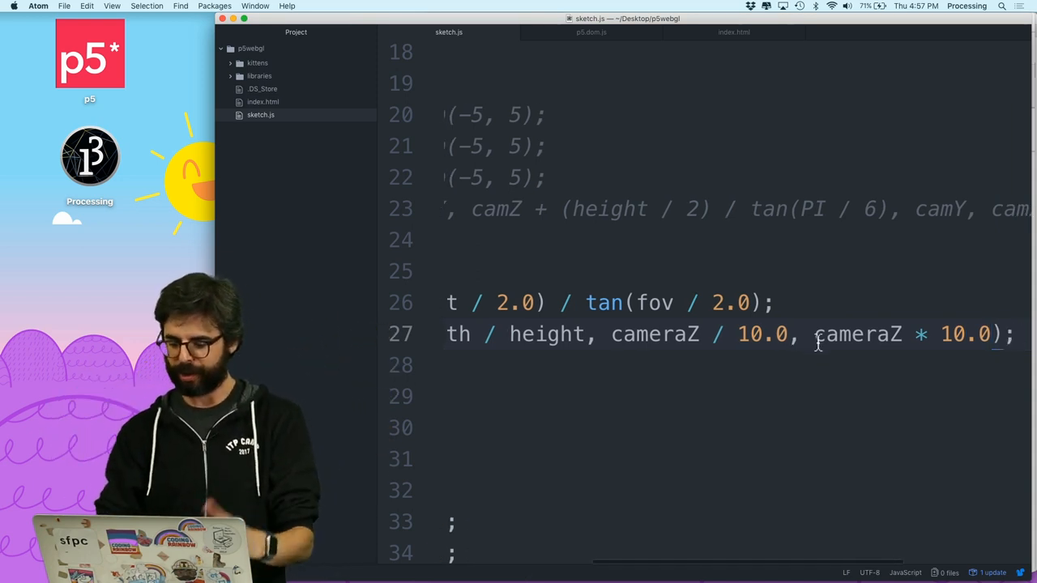
{"action": "double_click", "coordinate": [857, 334]}
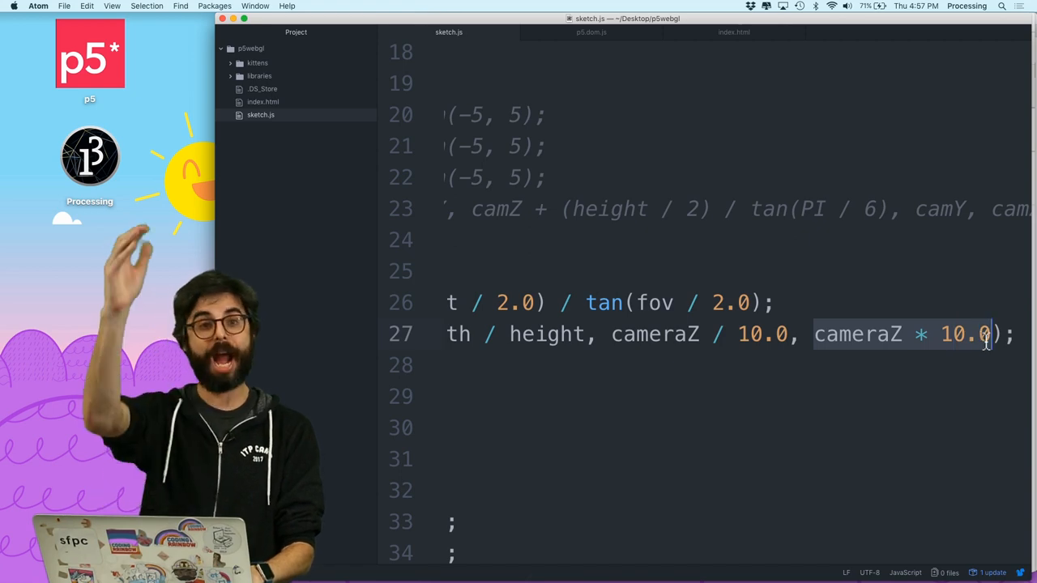
{"action": "type", "text": "mous"}
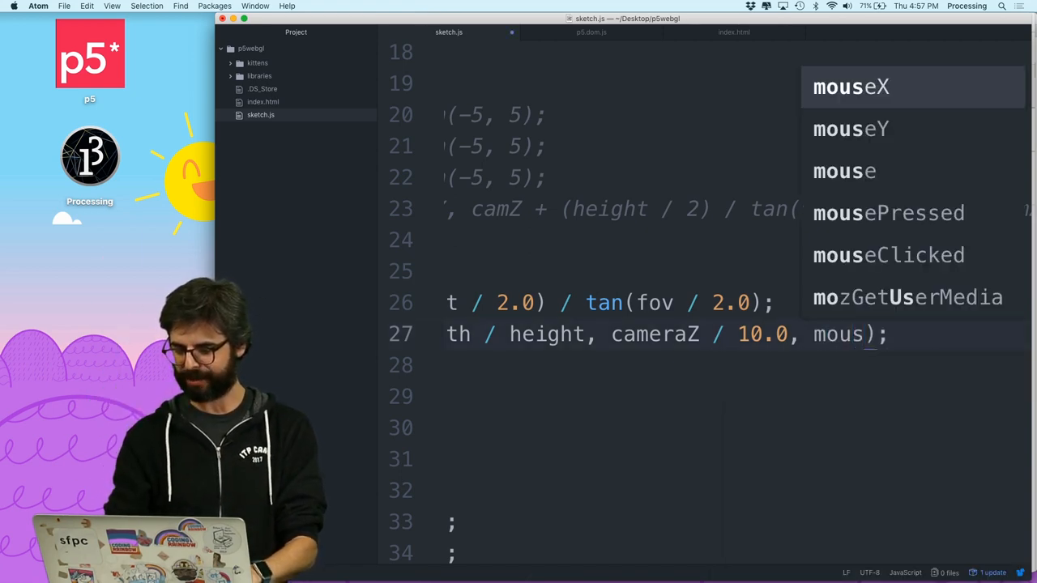
{"action": "left_click", "coordinate": [446, 291]}
{"action": "type", "text": "eX"}
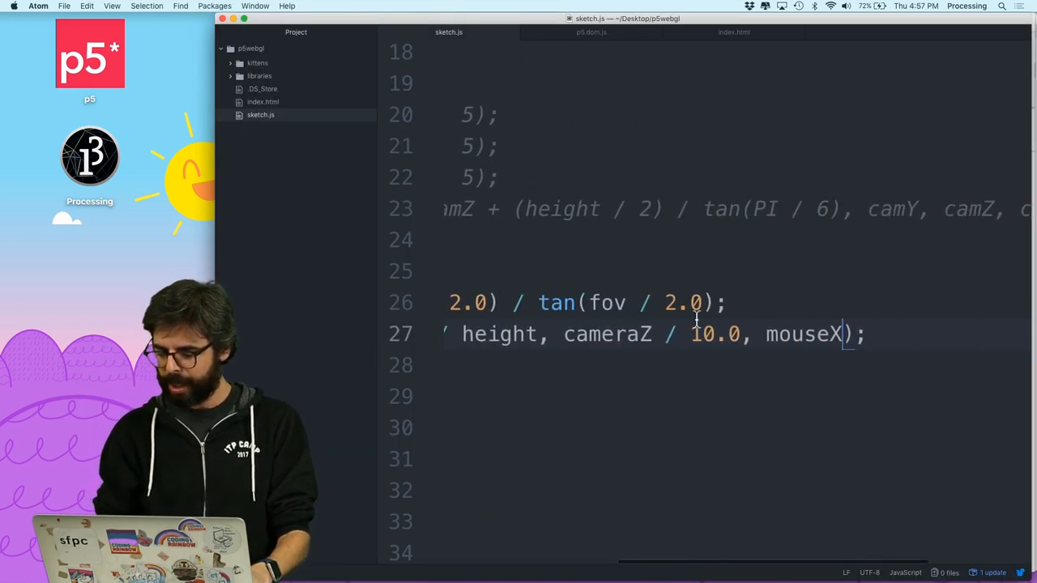
{"action": "key", "text": "Backspace"}
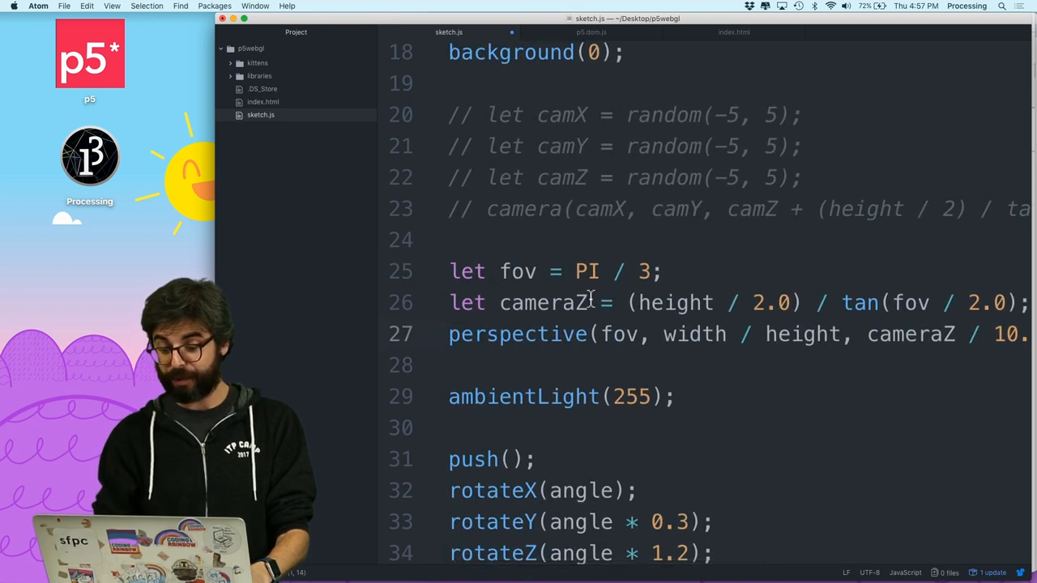
Adjust fov and set perspective()'s near and far clipping planes to 0, 2000.
{"action": "left_click", "coordinate": [42, 7]}
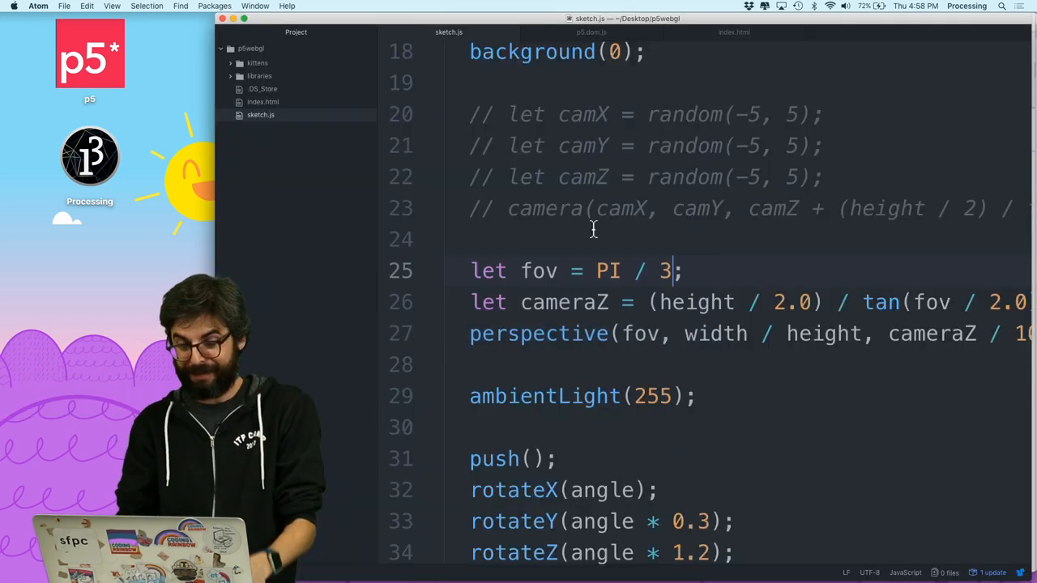
{"action": "type", "text": "6"}
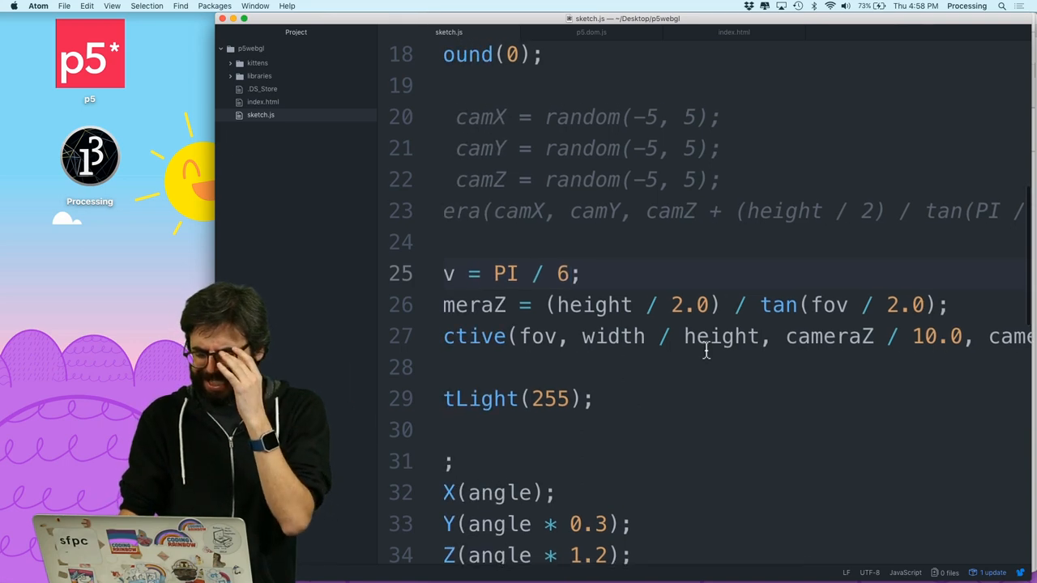
{"action": "double_click", "coordinate": [721, 336]}
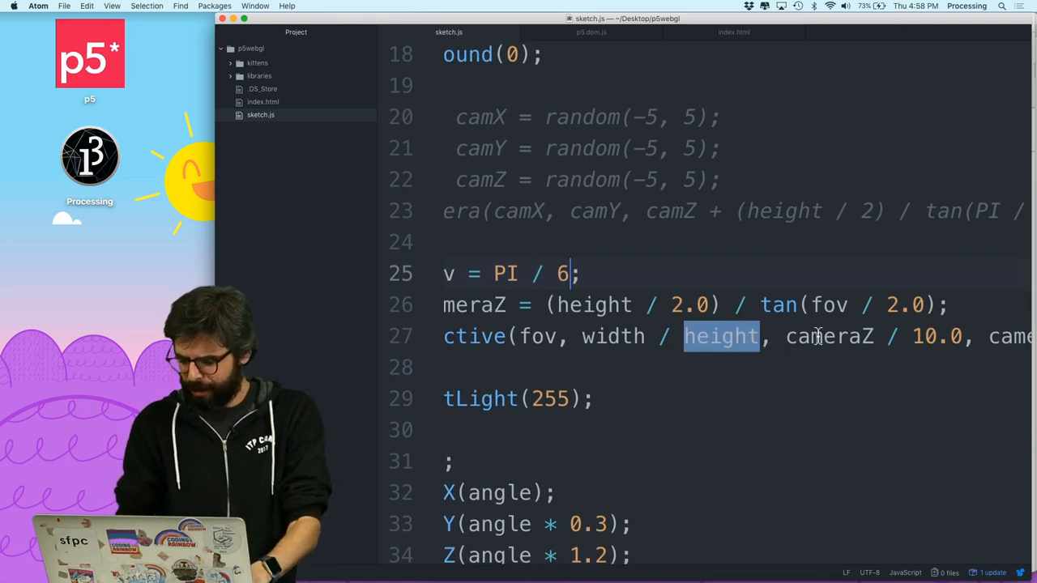
{"action": "scroll", "scroll_direction": "right", "scroll_amount": 3}
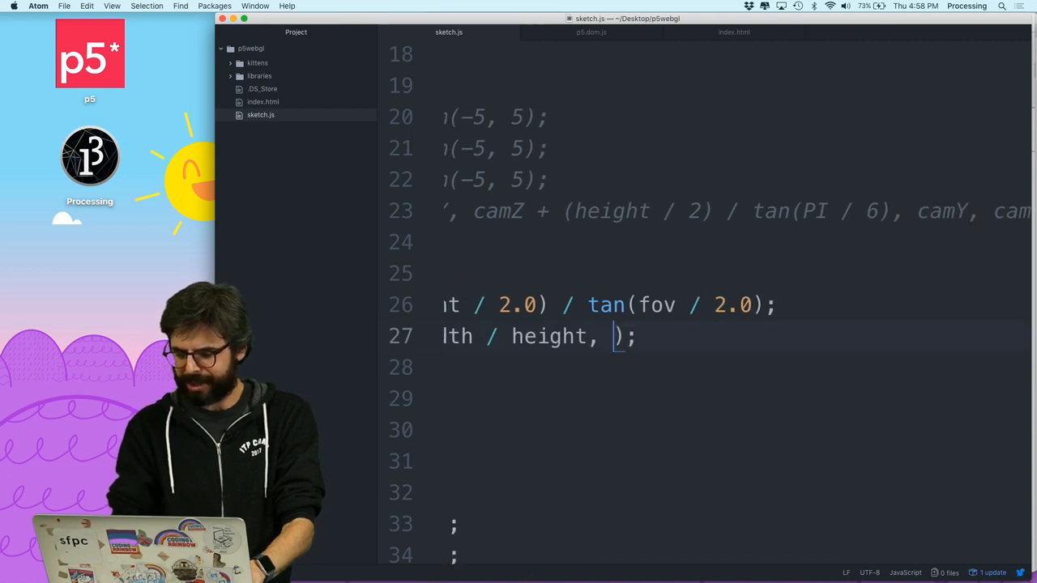
{"action": "type", "text": "0, 2000"}
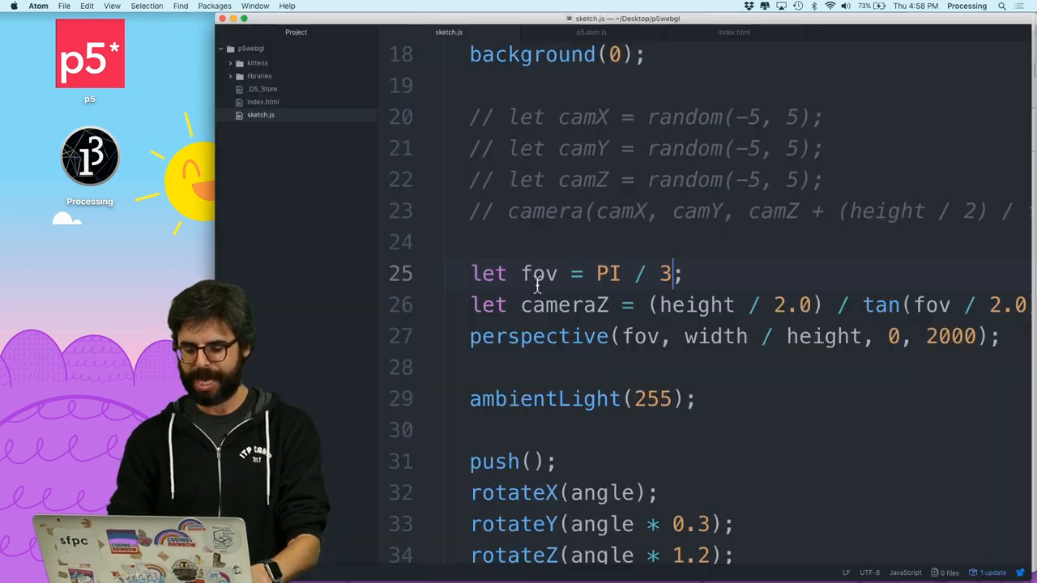
Base cameraZ on tan((PI/3) / 2.0) and begin fov = map(mouseX, 0, width, 0, PI / 3).
{"action": "scroll", "scroll_direction": "right", "scroll_amount": 3}
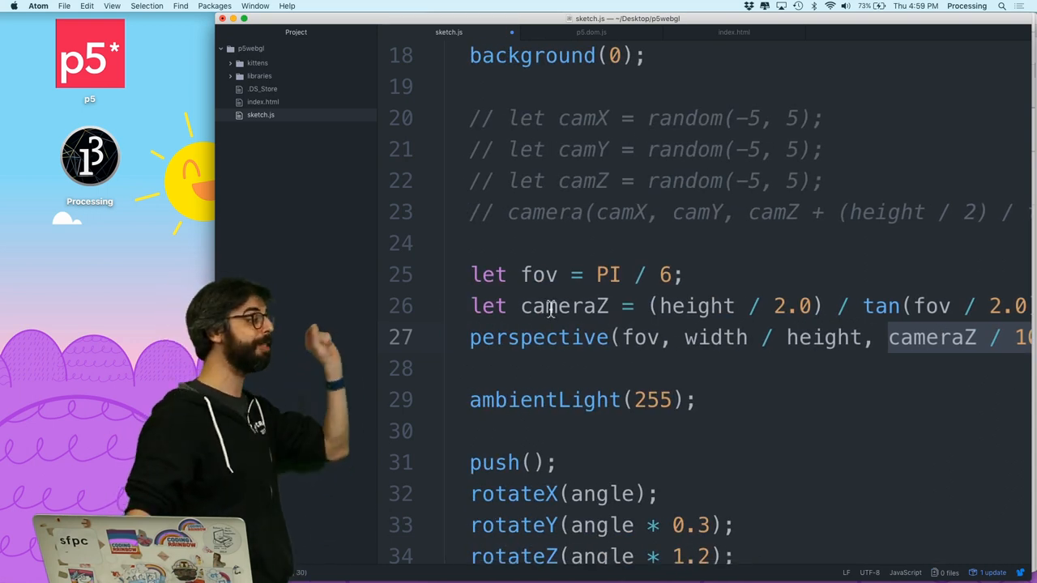
{"action": "scroll", "scroll_direction": "right", "scroll_amount": 3}
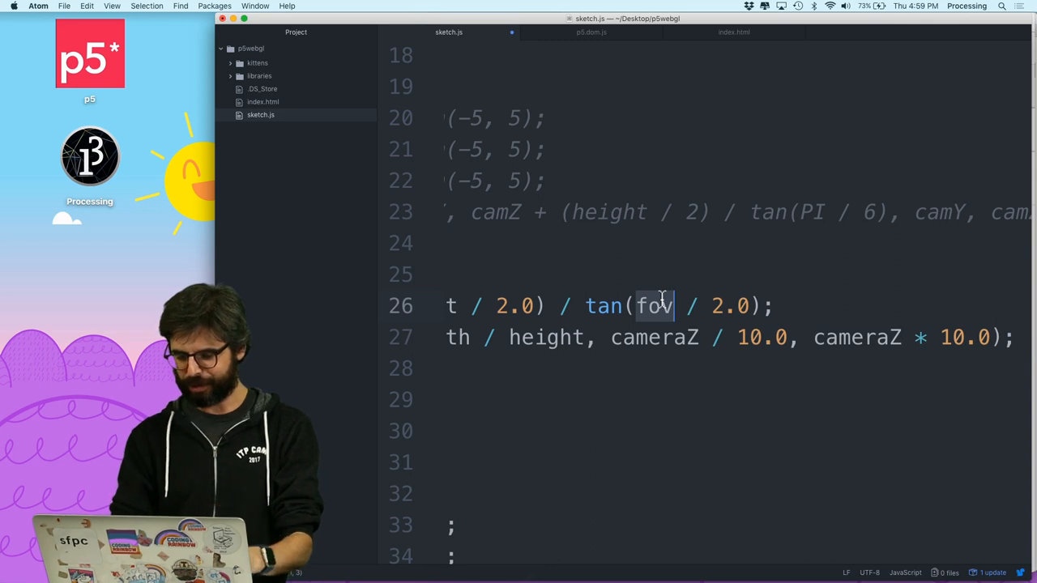
{"action": "type", "text": "(PI/3)"}
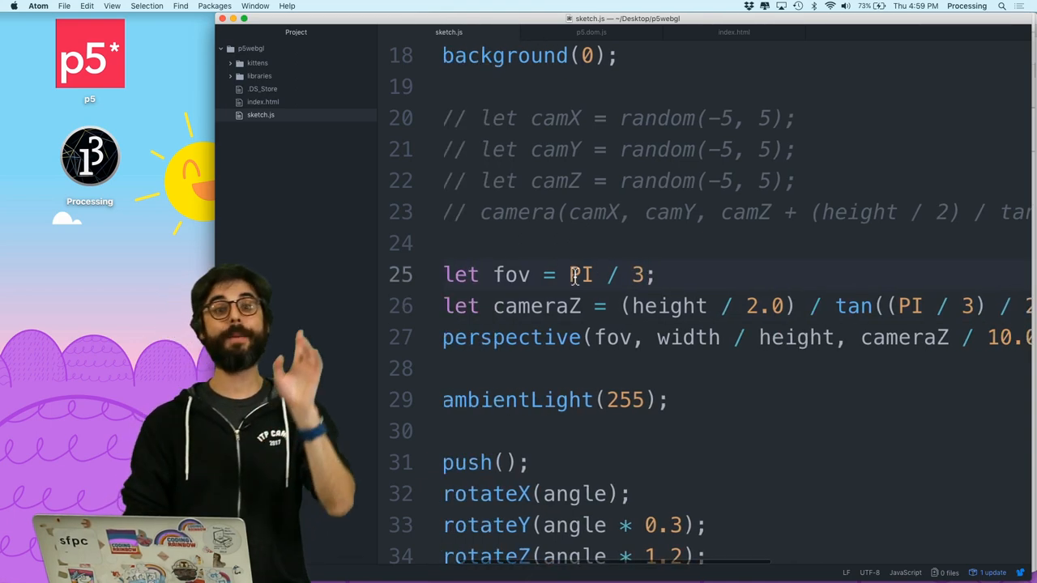
{"action": "type", "text": "map(mouseX, 0, width, 0,"}
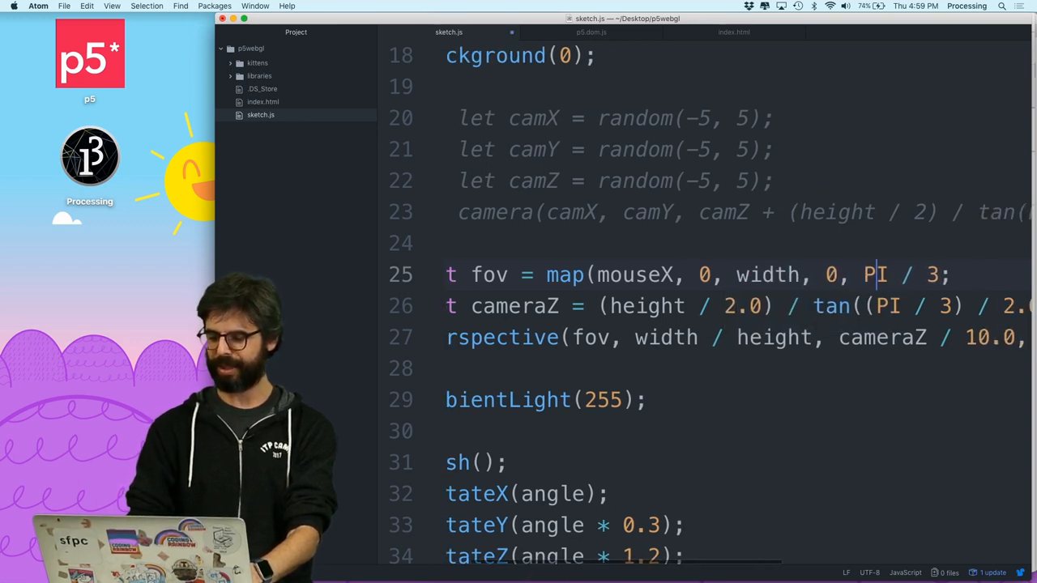
Reload the sketch in Chrome and move the mouse to vary the field of view.
{"action": "scroll", "scroll_direction": "right", "scroll_amount": 3}
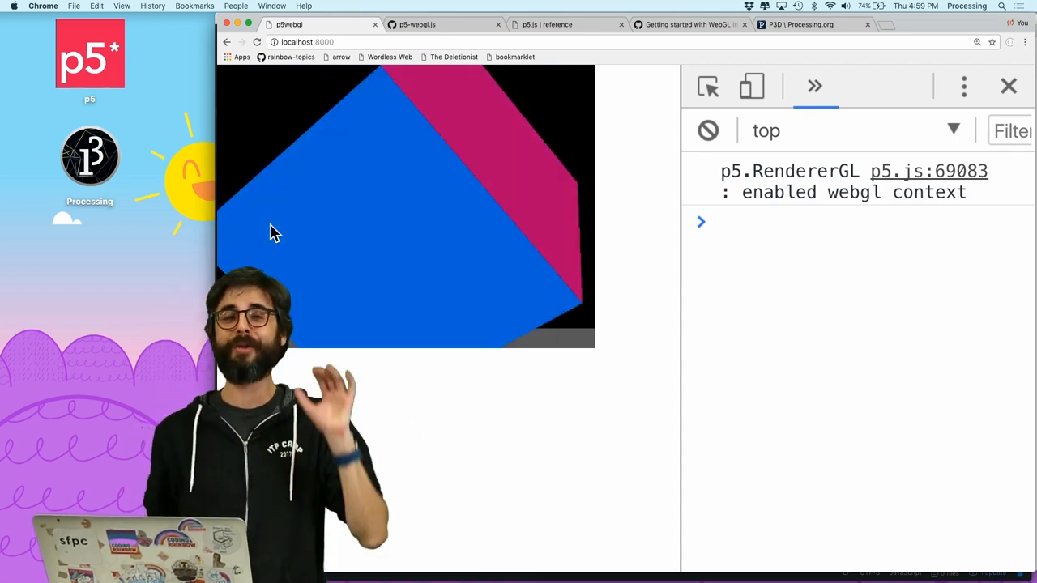
{"action": "left_click", "coordinate": [923, 24]}
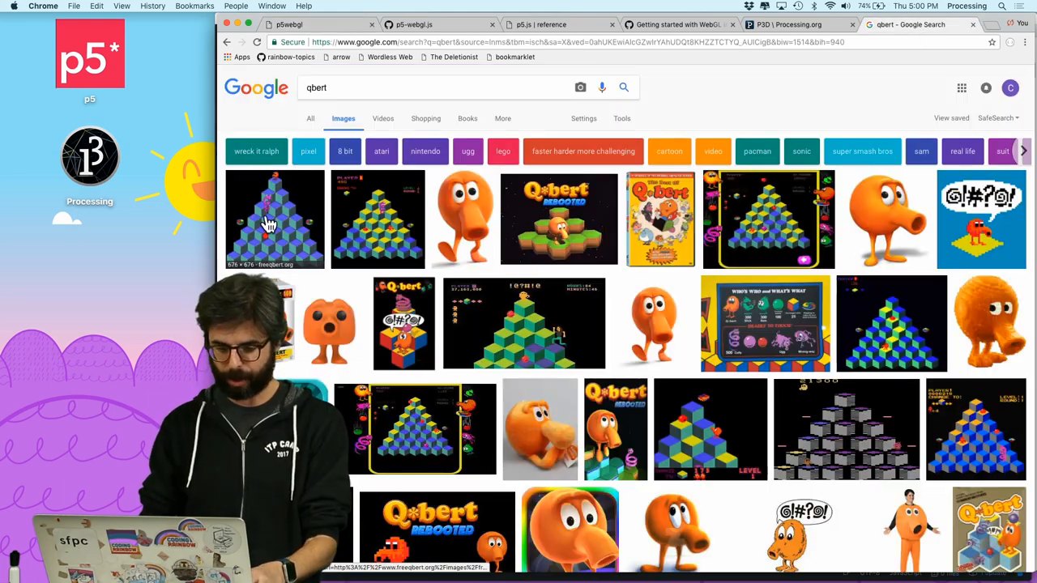
View a Q*bert pyramid image as an isometric projection reference.
{"action": "left_click", "coordinate": [274, 219]}
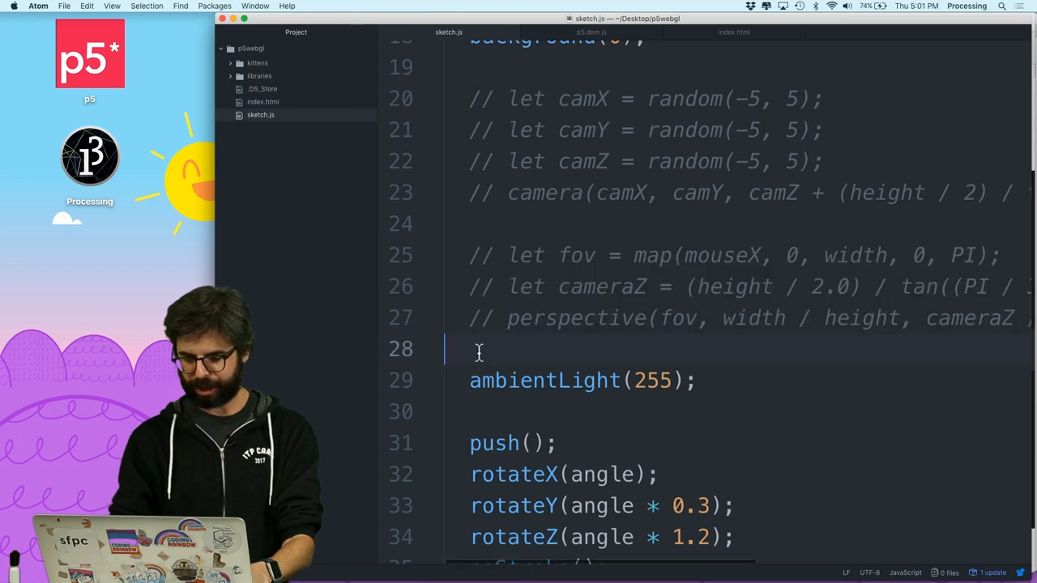
Add ortho(); on the empty line above ambientLight(255) in draw().
{"action": "type", "text": "ortho();"}
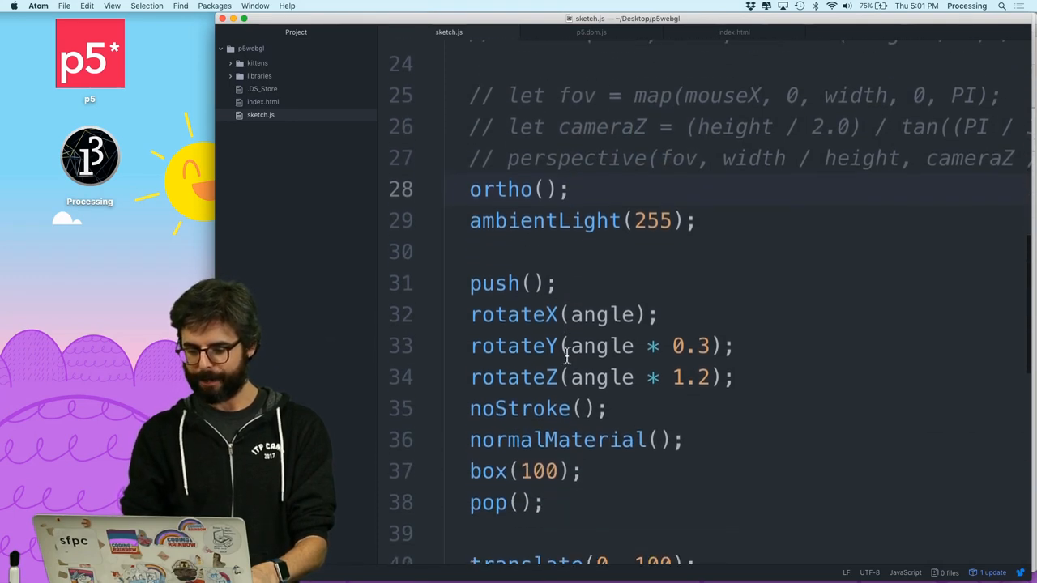
{"action": "scroll", "scroll_direction": "down", "scroll_amount": 3}
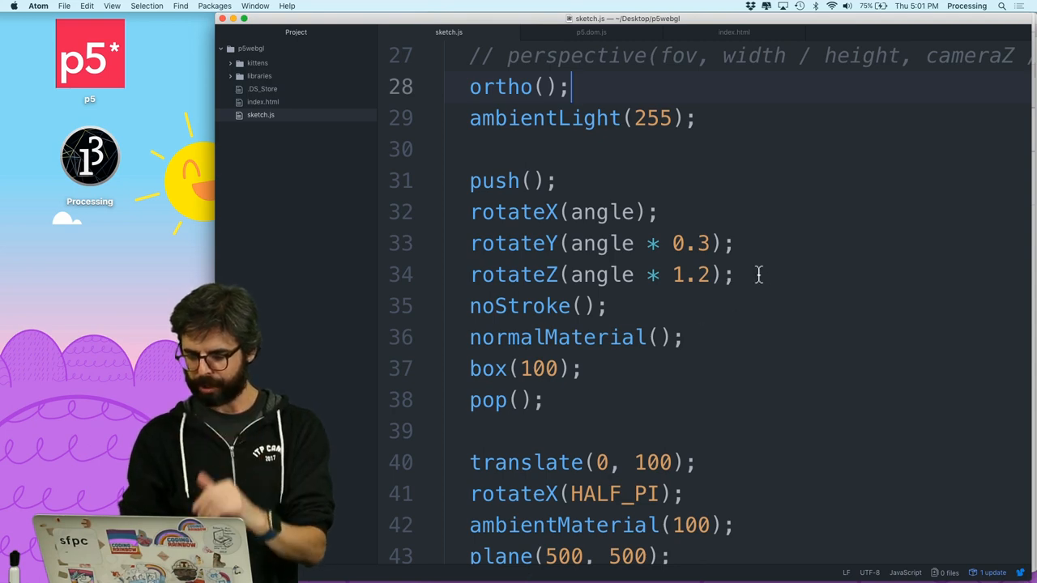
Write the loop header for (let x = -200; x < 200; x += 50).
{"action": "type", "text": "for (let"}
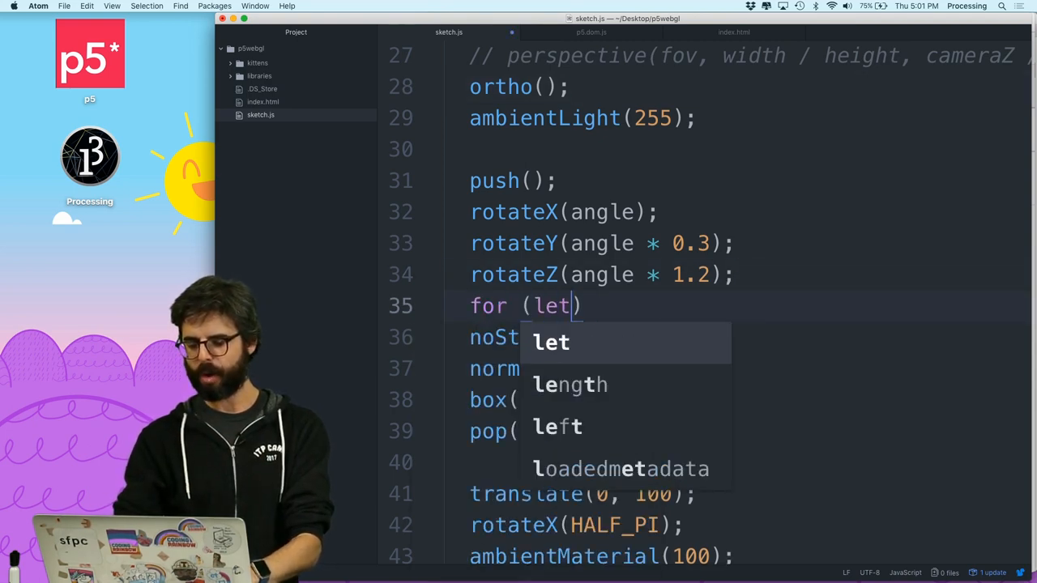
{"action": "type", "text": "x = -200"}
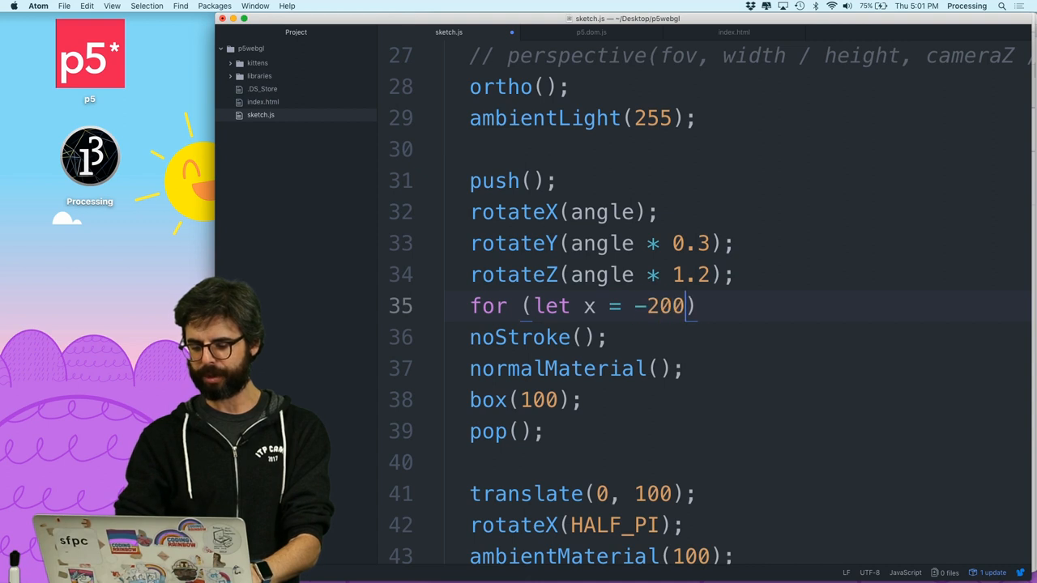
{"action": "type", "text": "; x < 20"}
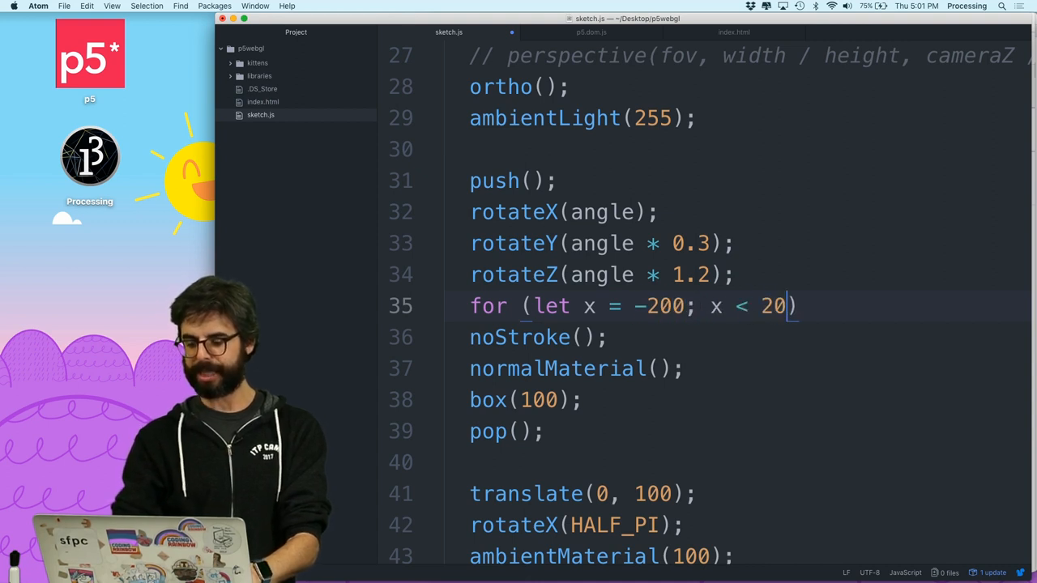
{"action": "type", "text": "0; x += 2"}
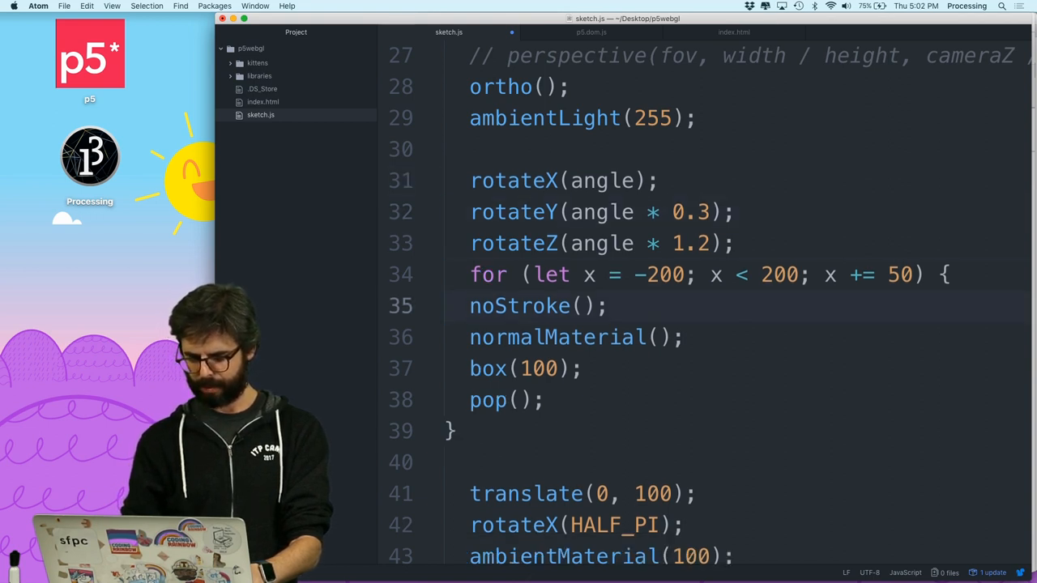
Inside the loop, push() and translate(x, 0, 0) each box, with the step set to 50.
{"action": "type", "text": "push();"}
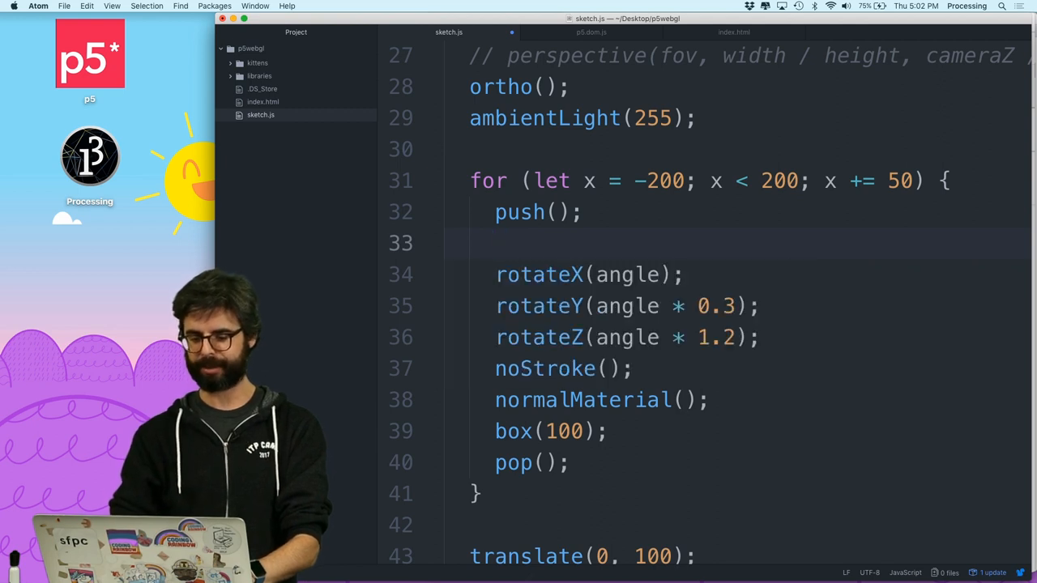
{"action": "type", "text": "translate(-"}
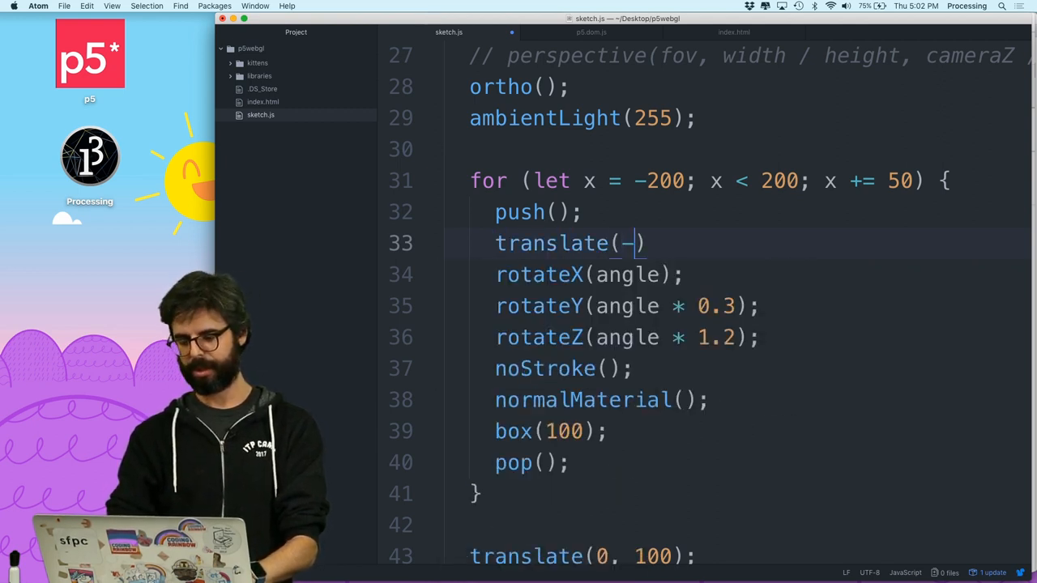
{"action": "type", "text": "x, 0, 0);"}
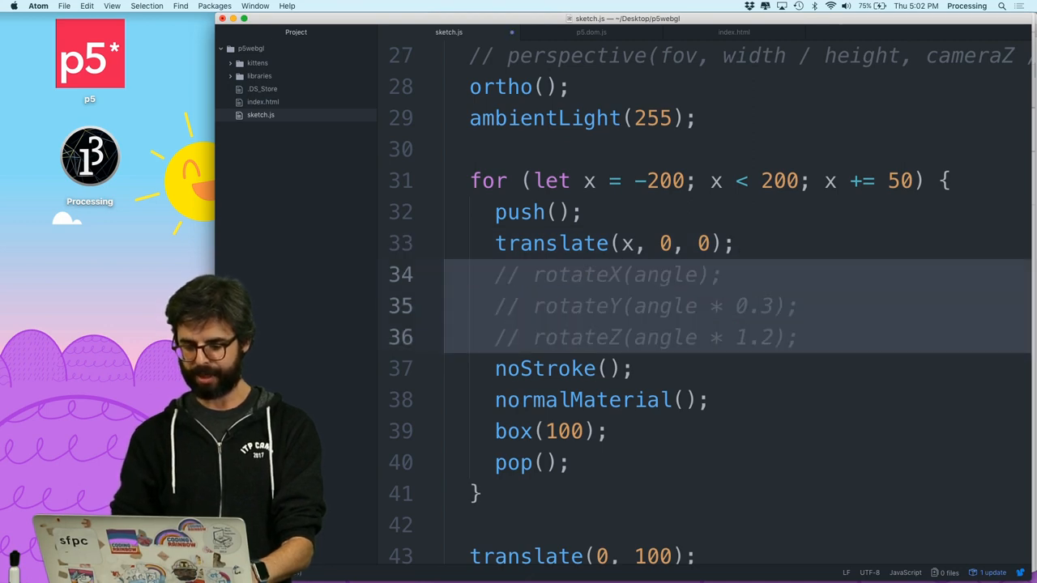
{"action": "type", "text": "50"}
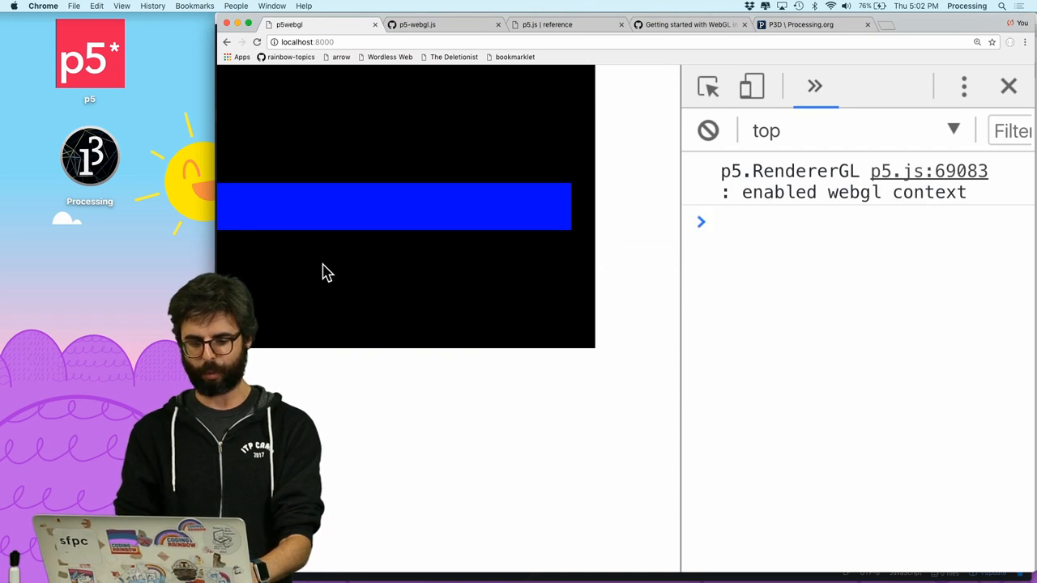
{"action": "mouse_move", "coordinate": [450, 279]}
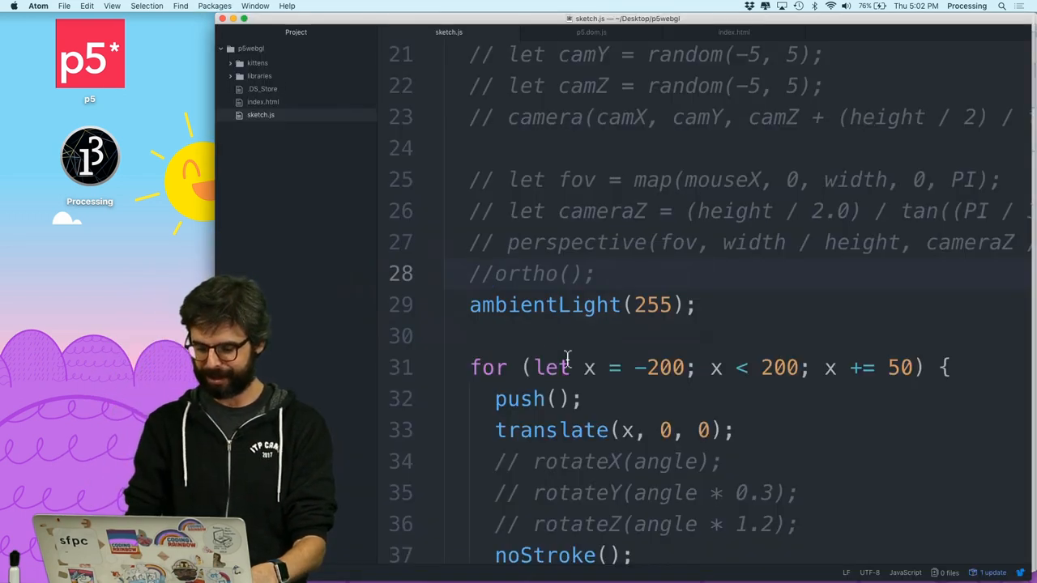
Replace ambientLight with pointLight(255, 255, 255, 0, -200, 200) and use ambientMaterial(255) boxes of size 25.
{"action": "scroll", "scroll_direction": "down", "scroll_amount": 3}
{"action": "type", "text": "pointLi"}
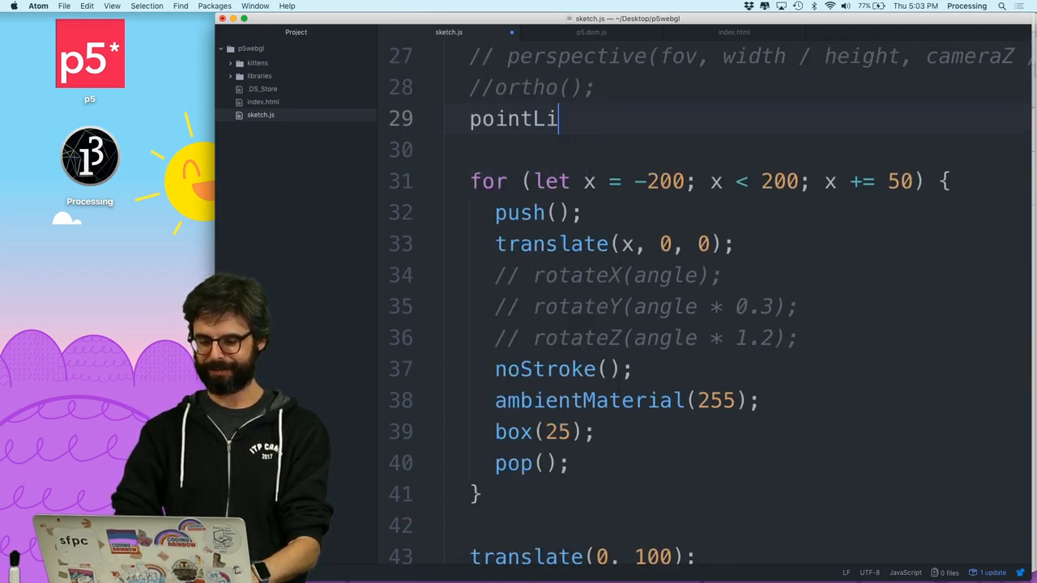
{"action": "type", "text": "ght(255, 255, 255,"}
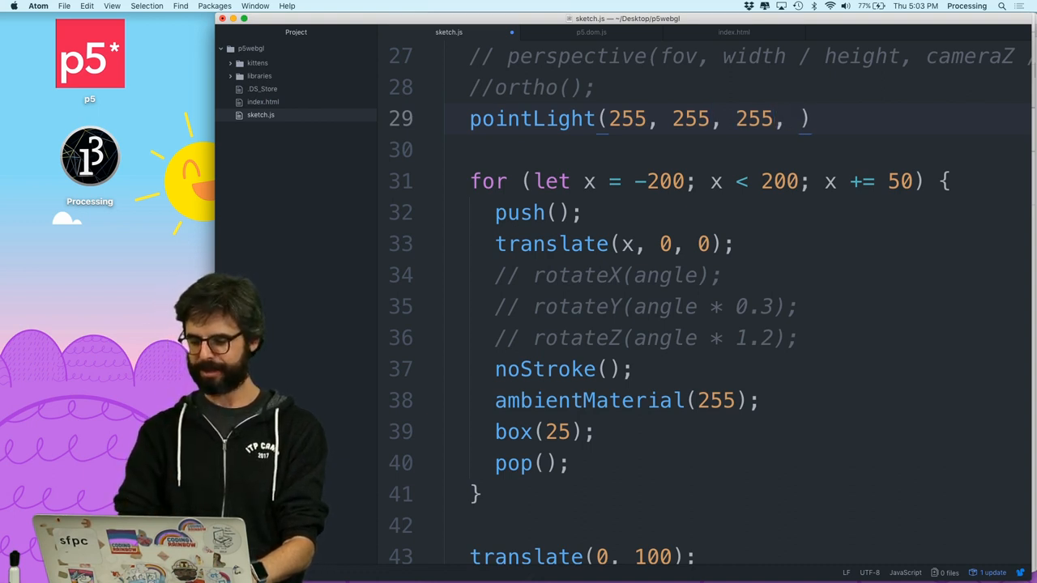
{"action": "type", "text": "0,"}
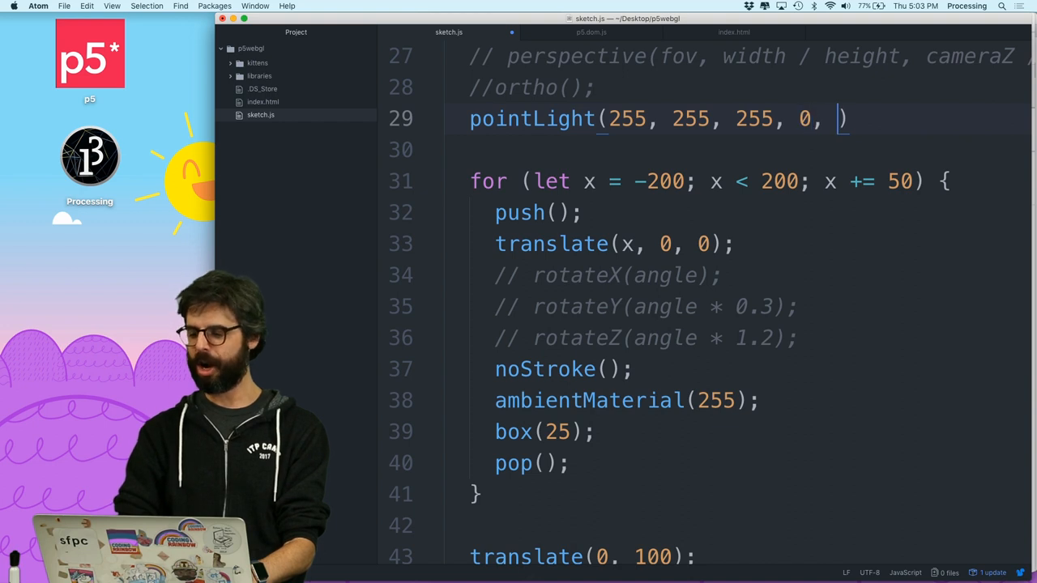
{"action": "type", "text": "255"}
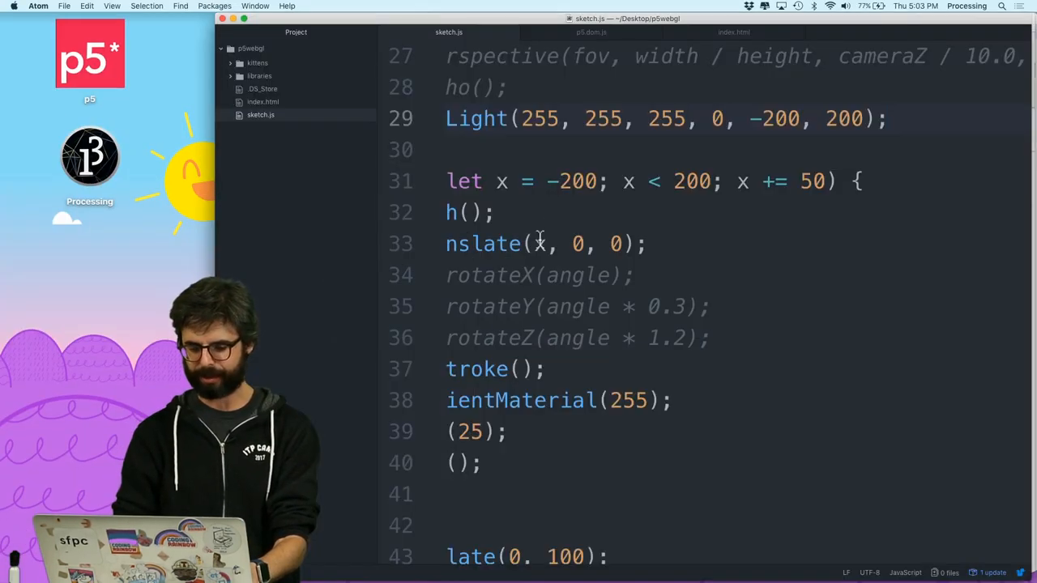
Set background(175) in draw() instead of black.
{"action": "scroll", "scroll_direction": "up", "scroll_amount": 3}
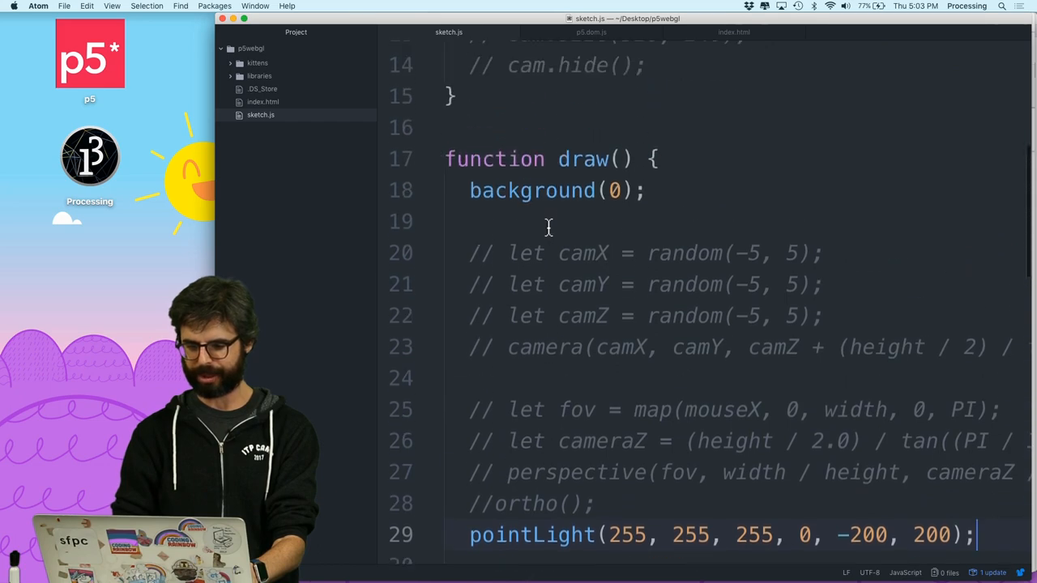
{"action": "type", "text": "175"}
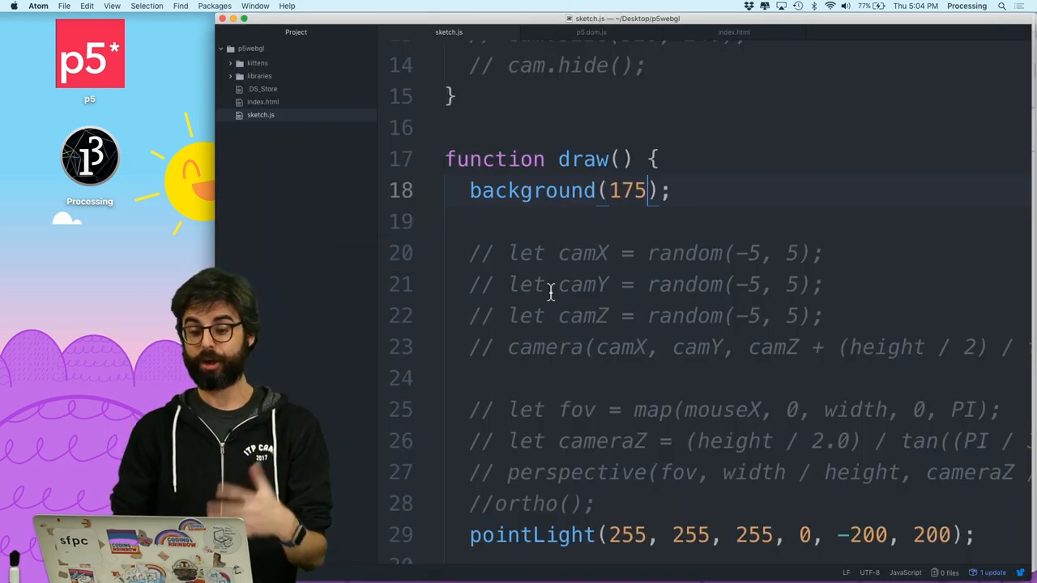
{"action": "scroll", "scroll_direction": "down", "scroll_amount": 3}
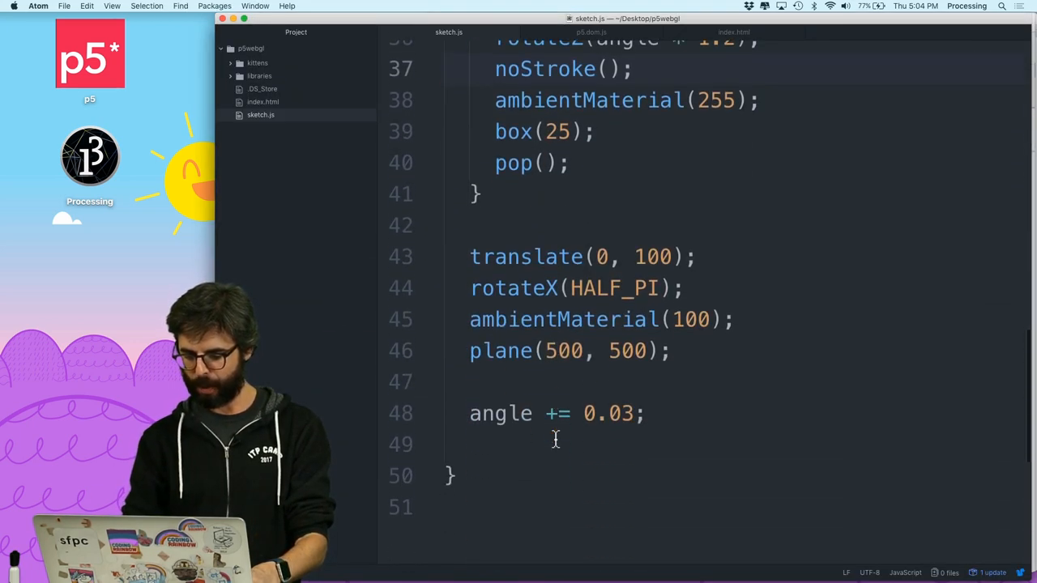
Uncomment the rotations and translate each box to (x, 0, x - 200).
{"action": "scroll", "scroll_direction": "up", "scroll_amount": 3}
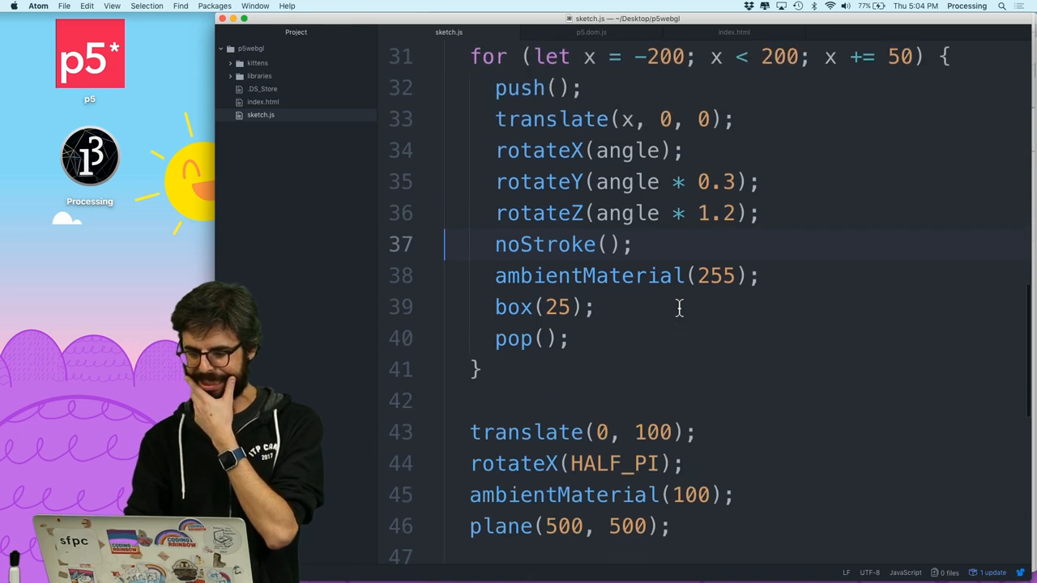
{"action": "right_click", "coordinate": [640, 295]}
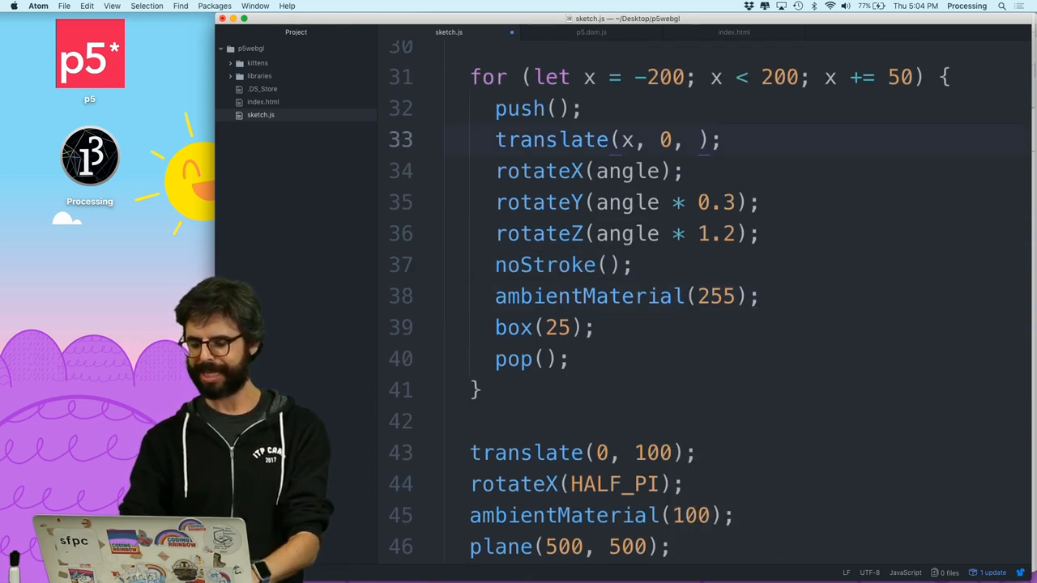
{"action": "type", "text": "z"}
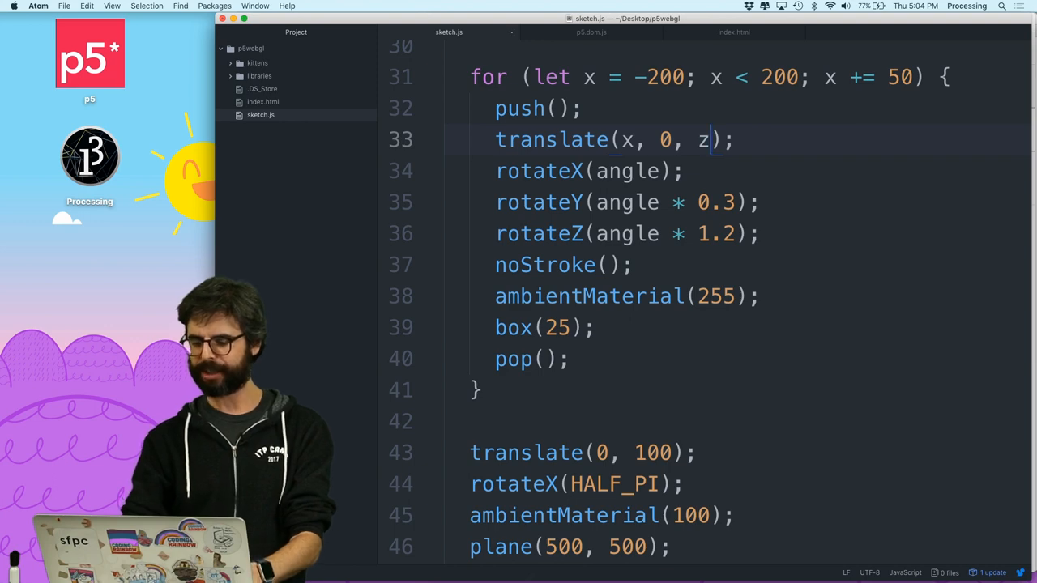
{"action": "type", "text": "- 200"}
{"action": "left_click", "coordinate": [546, 327]}
{"action": "type", "text": "100"}
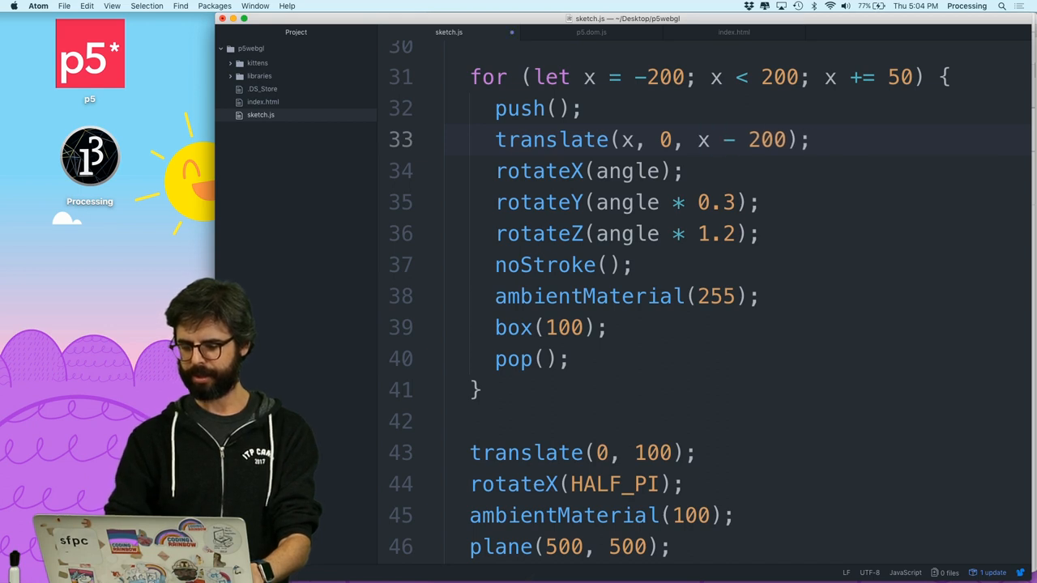
{"action": "type", "text": "("}
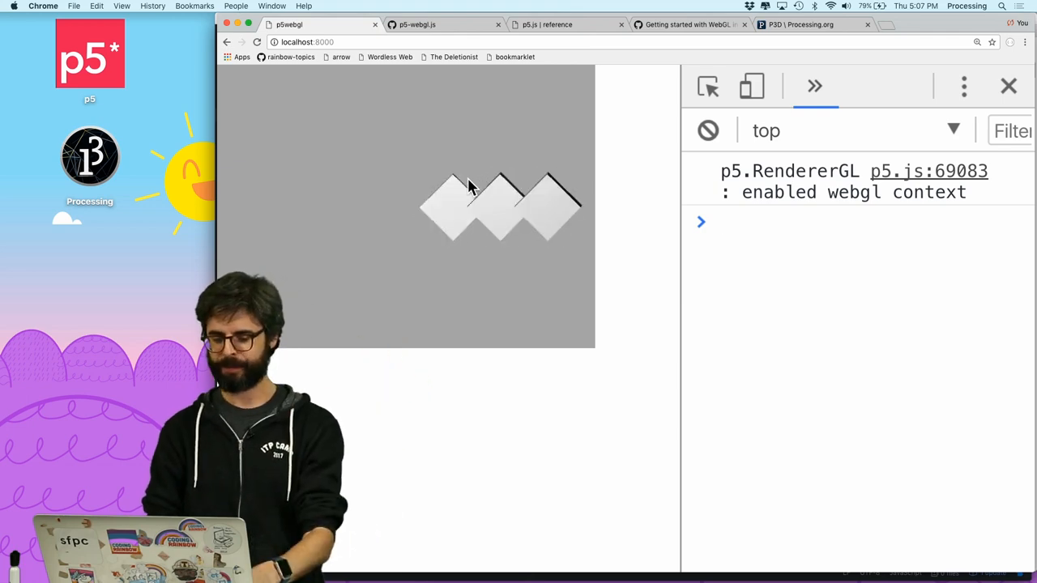
Check the 'Getting started with WebGL' camera notes and the p5.js reference tabs in Chrome.
{"action": "left_click", "coordinate": [688, 24]}
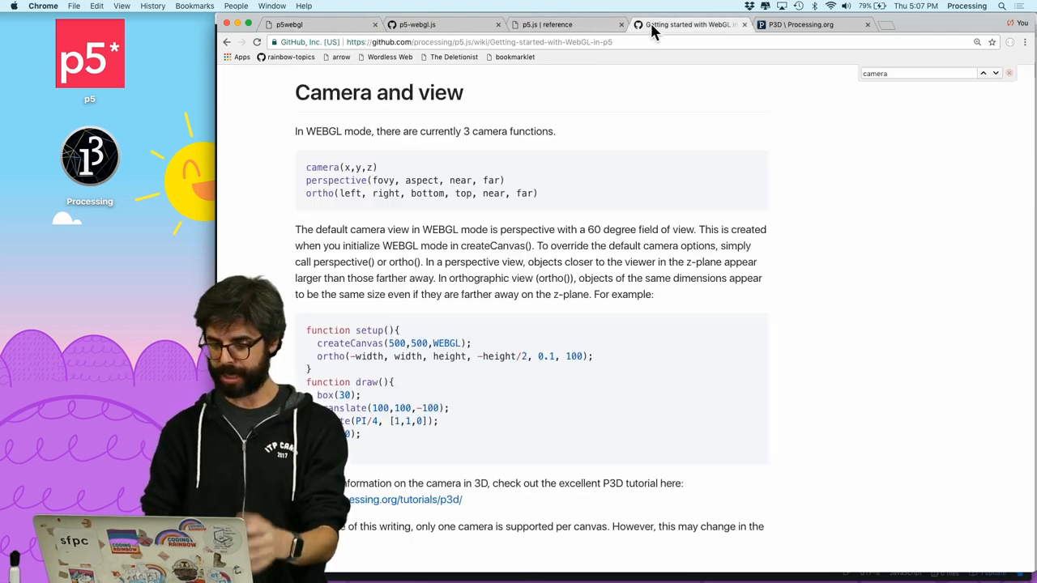
{"action": "left_click", "coordinate": [559, 24]}
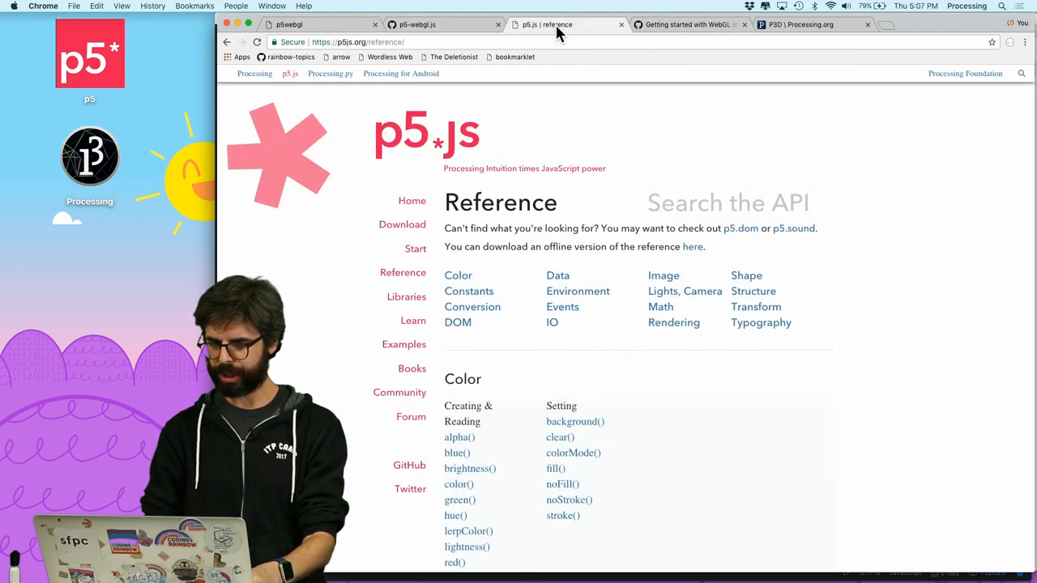
{"action": "left_click", "coordinate": [441, 24]}
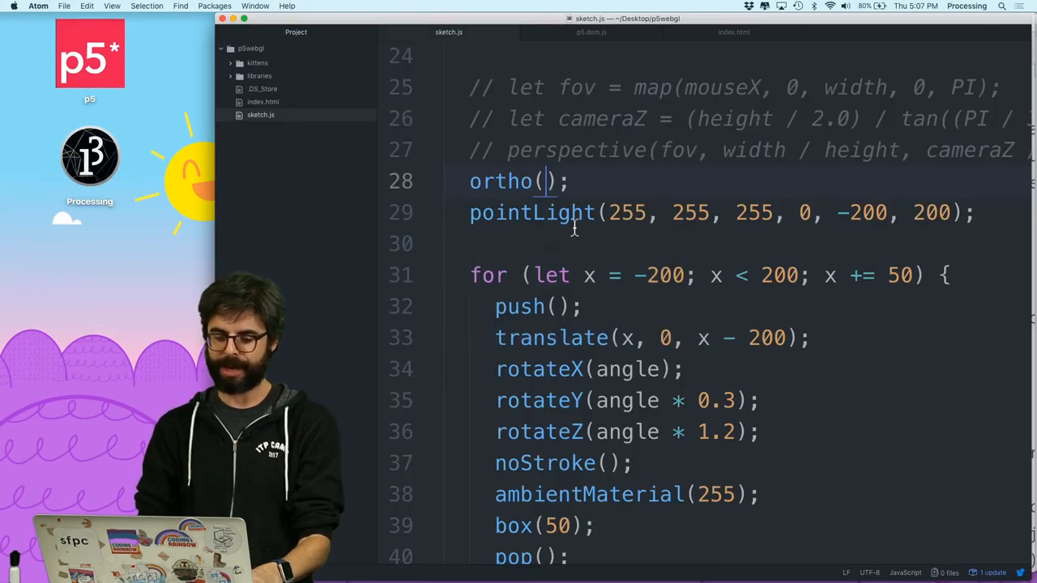
Give ortho() bounds -200, 200, 200, -200 with near 0.01 and far 1000.
{"action": "type", "text": "-200, 200,"}
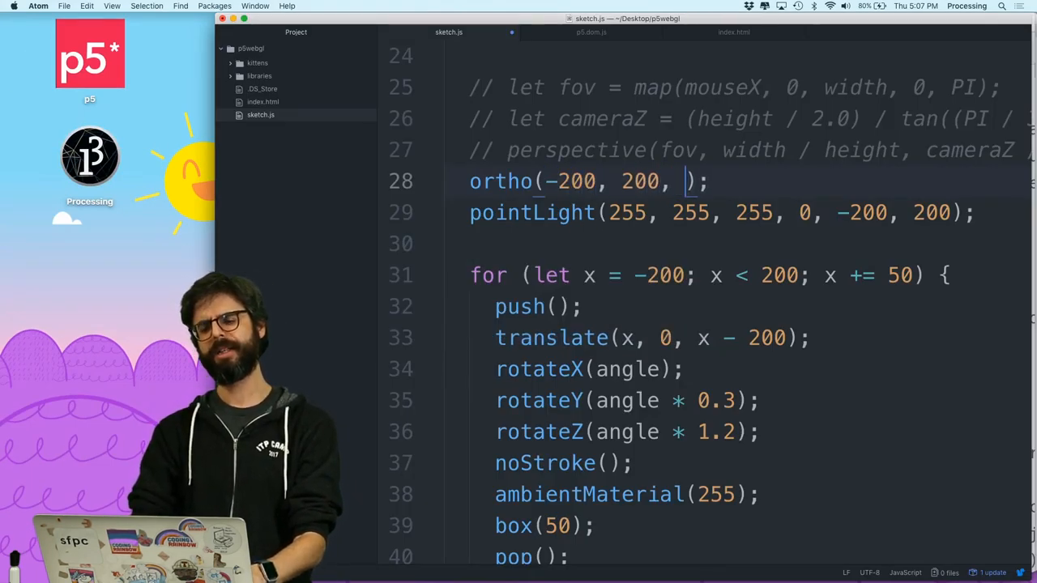
{"action": "type", "text": "-"}
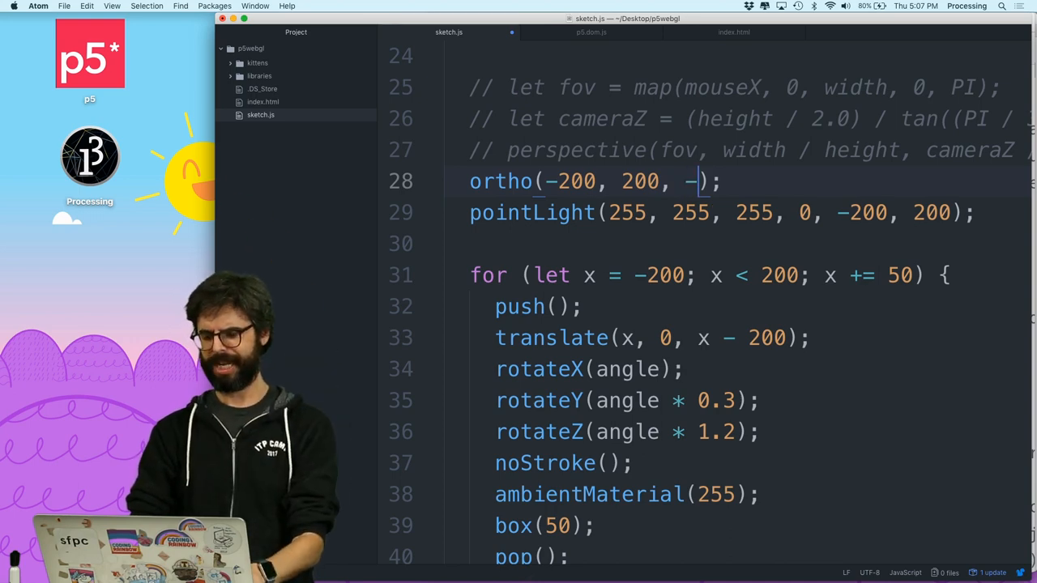
{"action": "type", "text": "200, 200"}
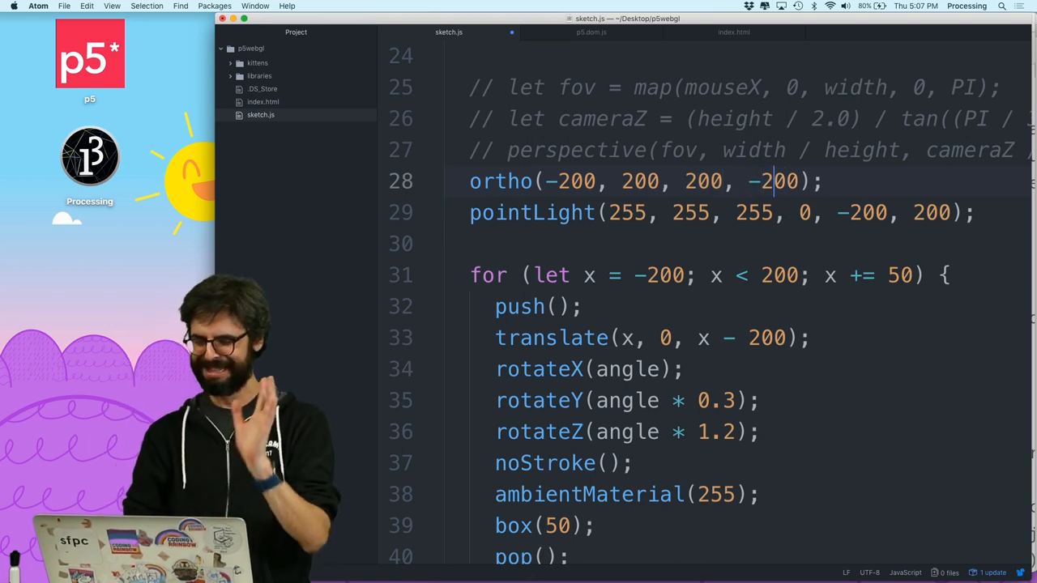
{"action": "type", "text": ","}
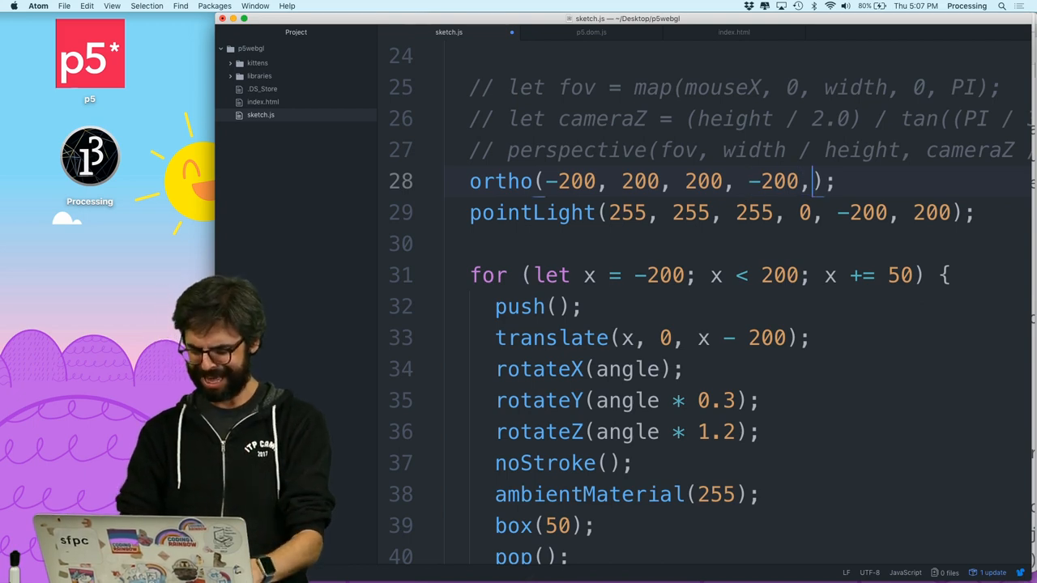
{"action": "type", "text": "-1000, 100"}
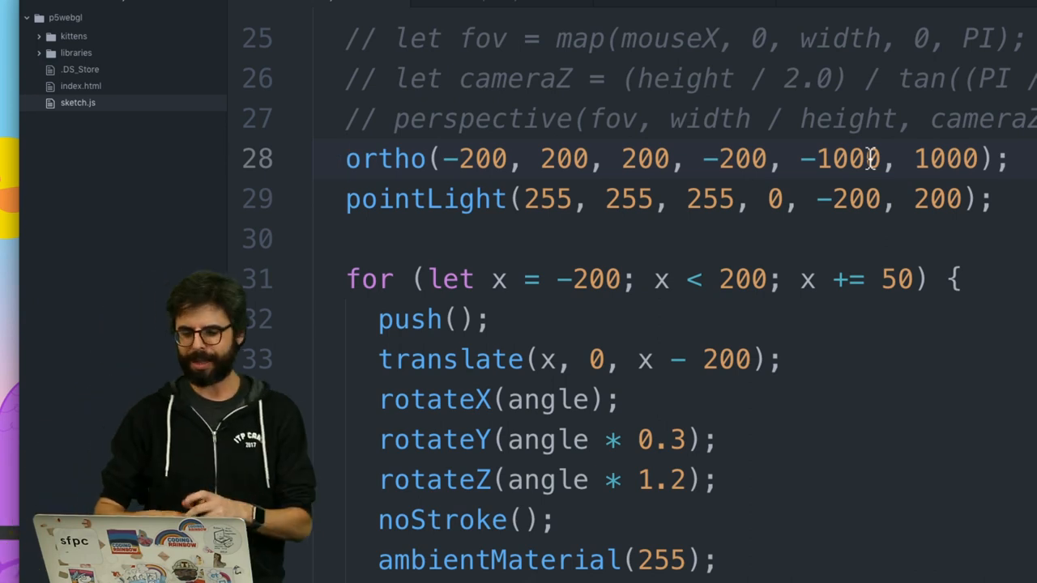
{"action": "type", "text": "0"}
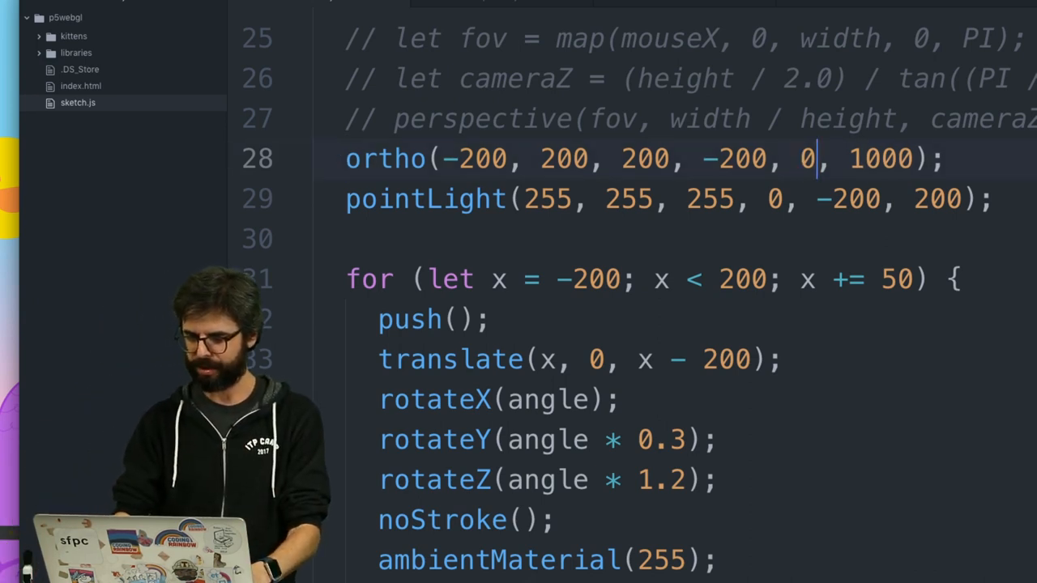
{"action": "type", "text": ".01"}
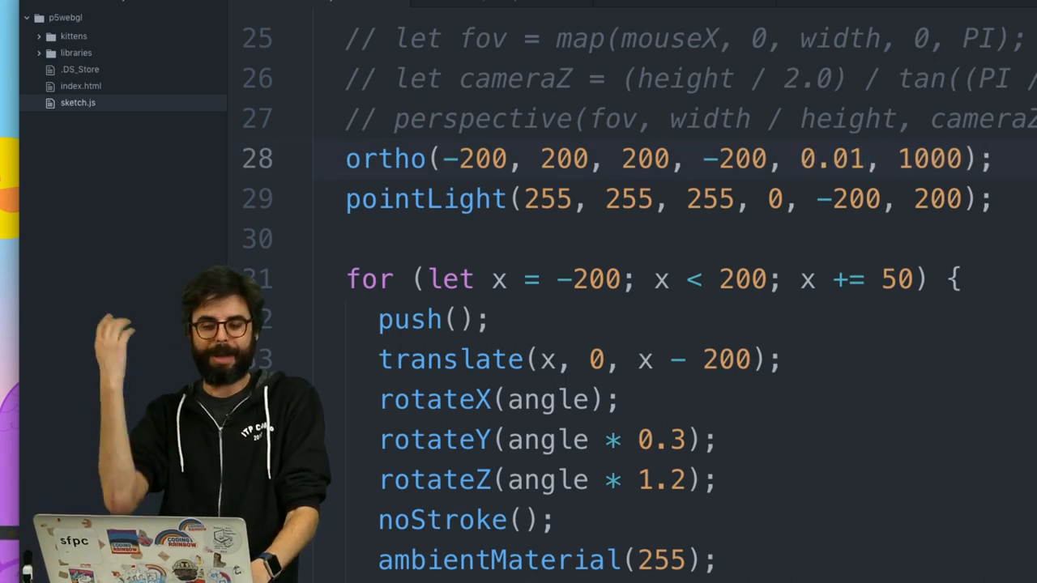